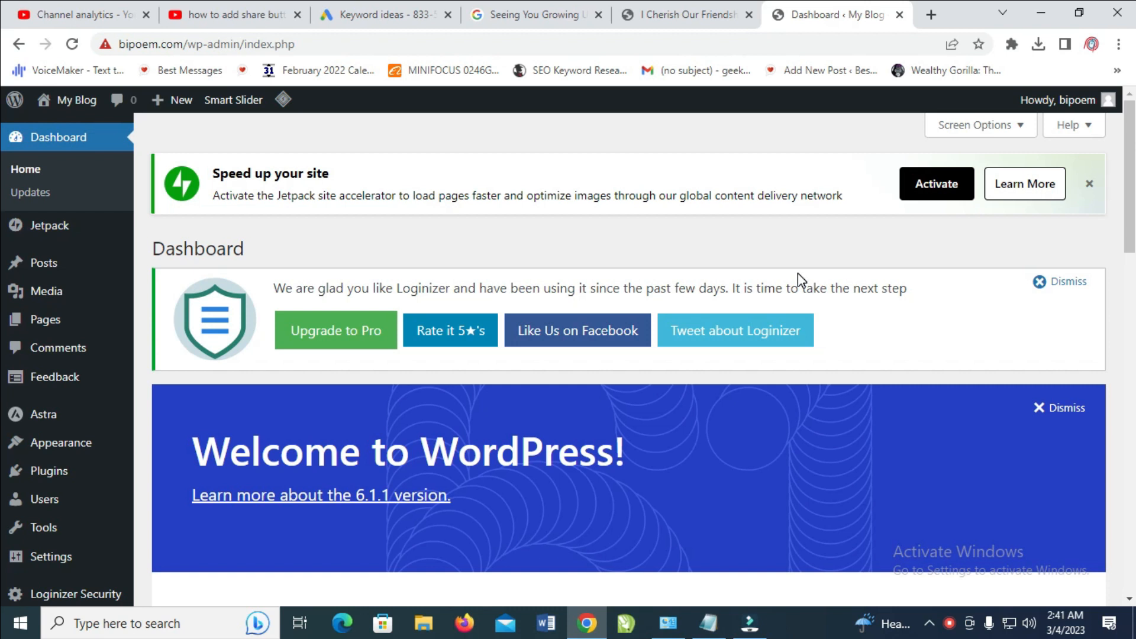
{"action": "mouse_move", "coordinate": [825, 245]}
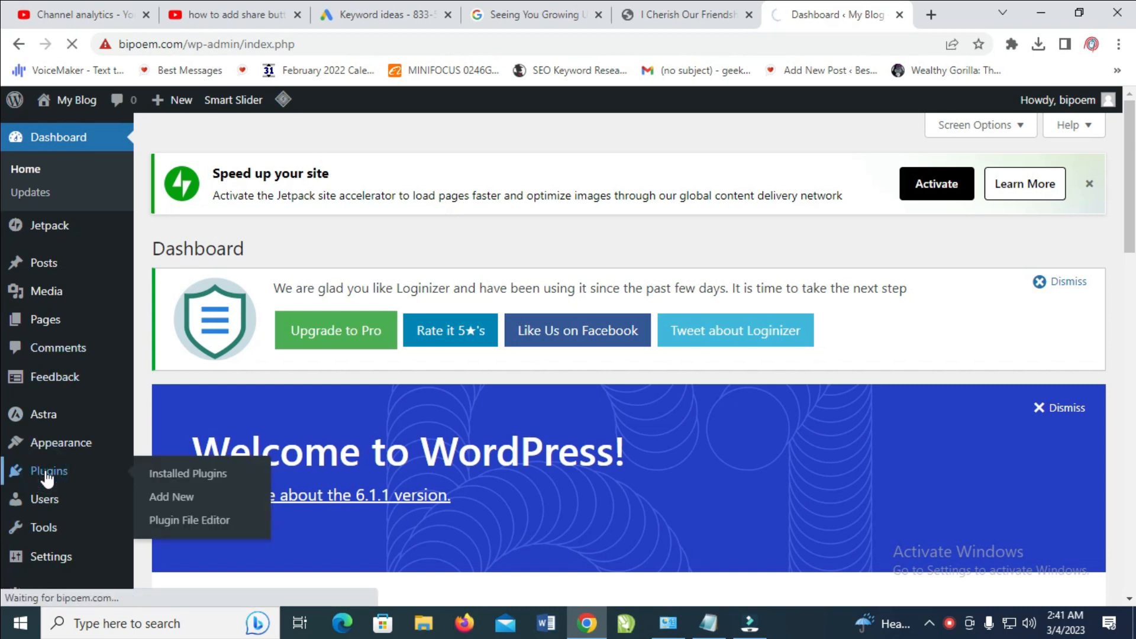
Go from the dashboard via Installed Plugins to the Add Plugins page and its search box
{"action": "left_click", "coordinate": [188, 474]}
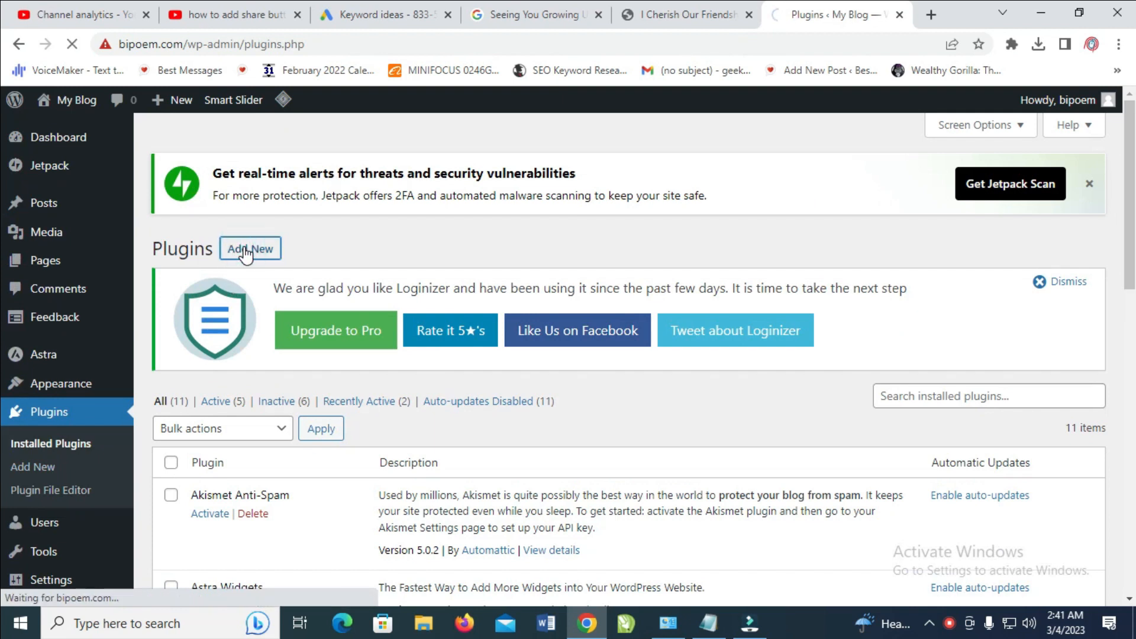
{"action": "left_click", "coordinate": [250, 249]}
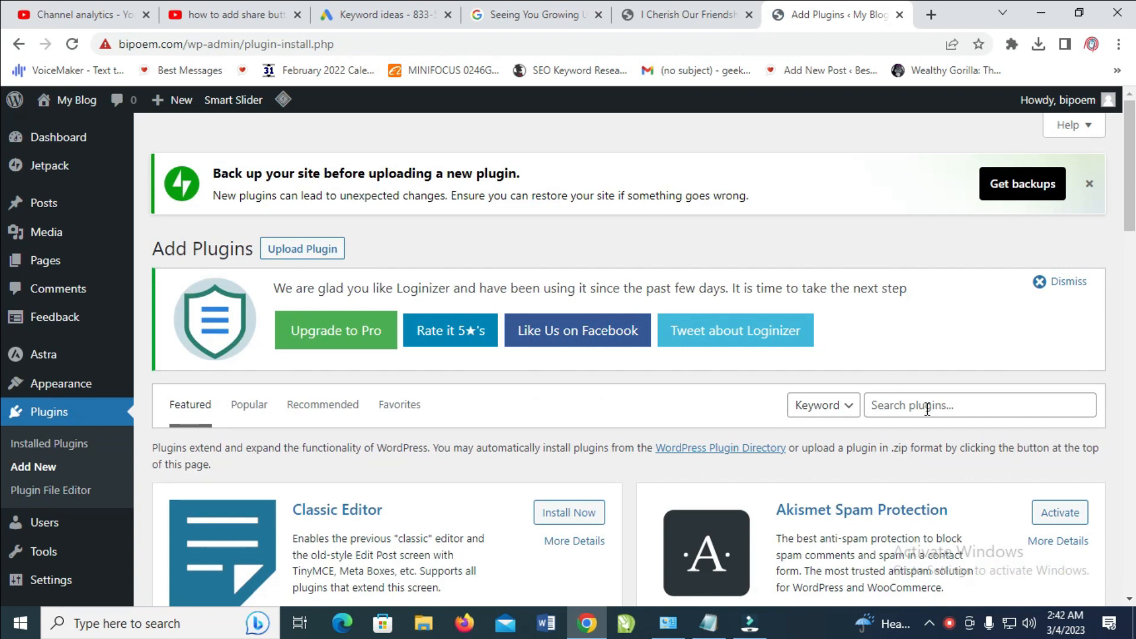
{"action": "scroll", "scroll_direction": "down", "scroll_amount": 3}
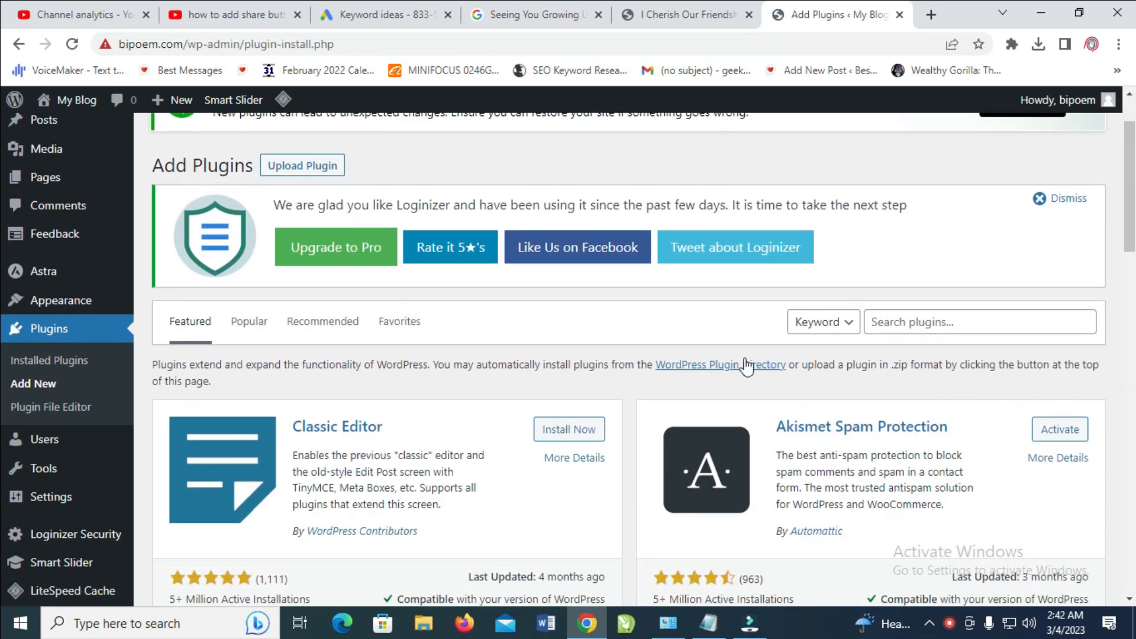
{"action": "mouse_move", "coordinate": [1056, 357]}
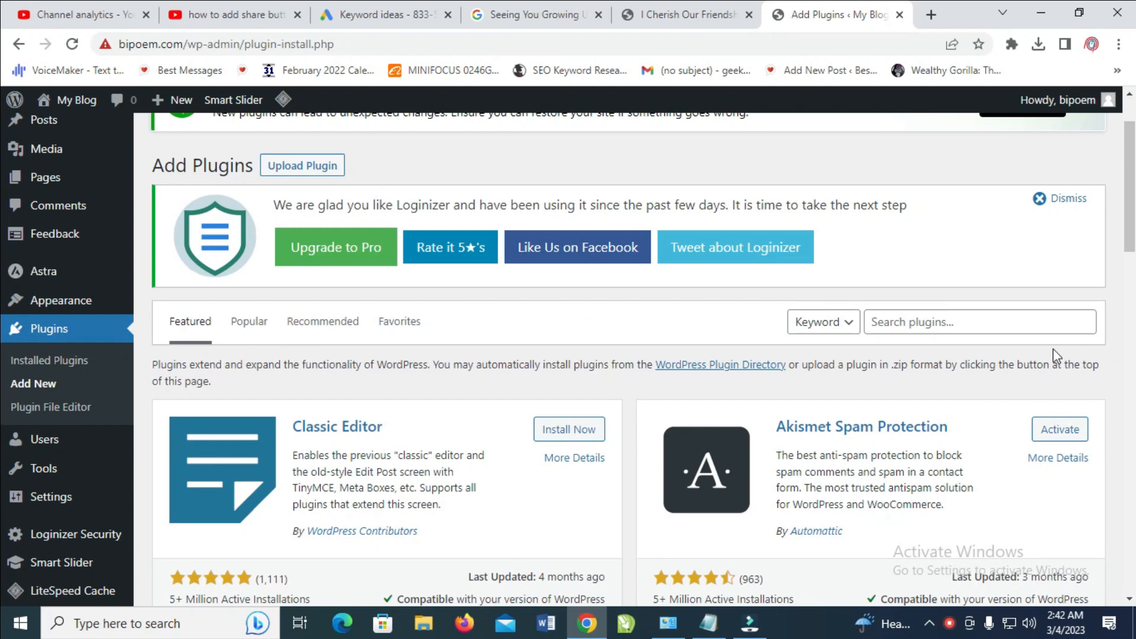
{"action": "left_click", "coordinate": [980, 321]}
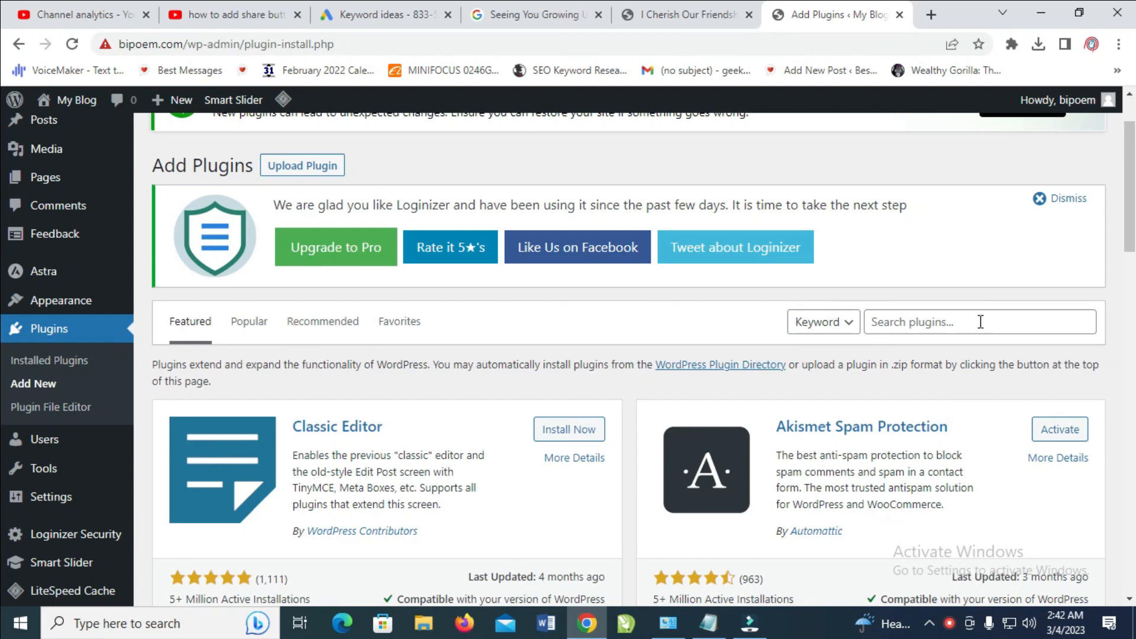
Search the plugin directory for 'jetpack', browse the results, then select the term to replace it
{"action": "left_click", "coordinate": [980, 321]}
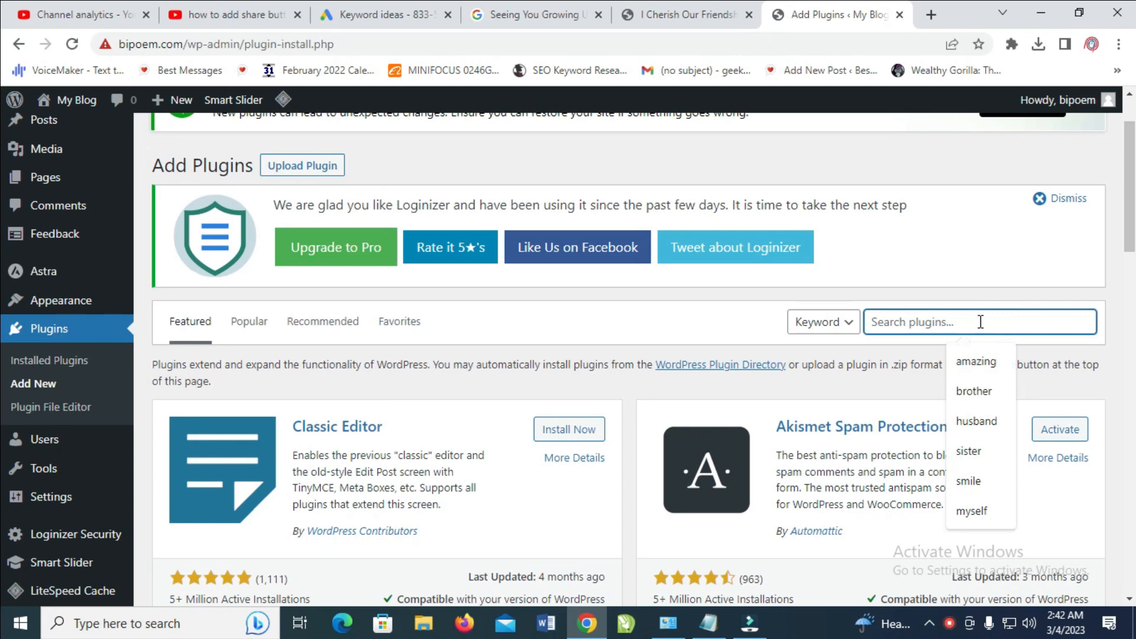
{"action": "type", "text": "jet"}
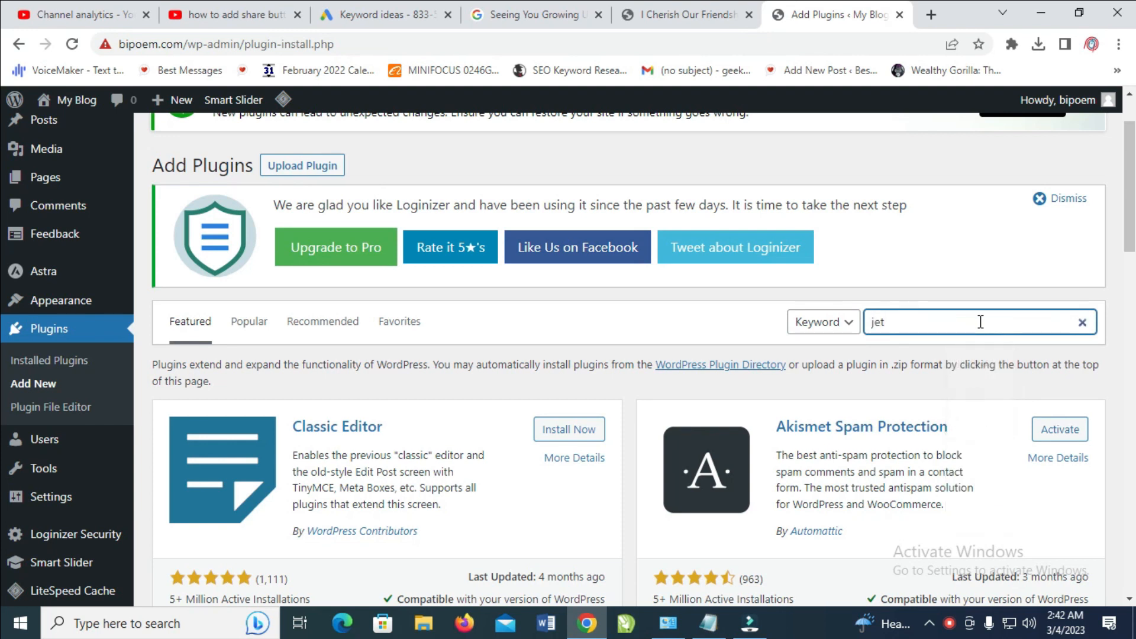
{"action": "type", "text": "pack"}
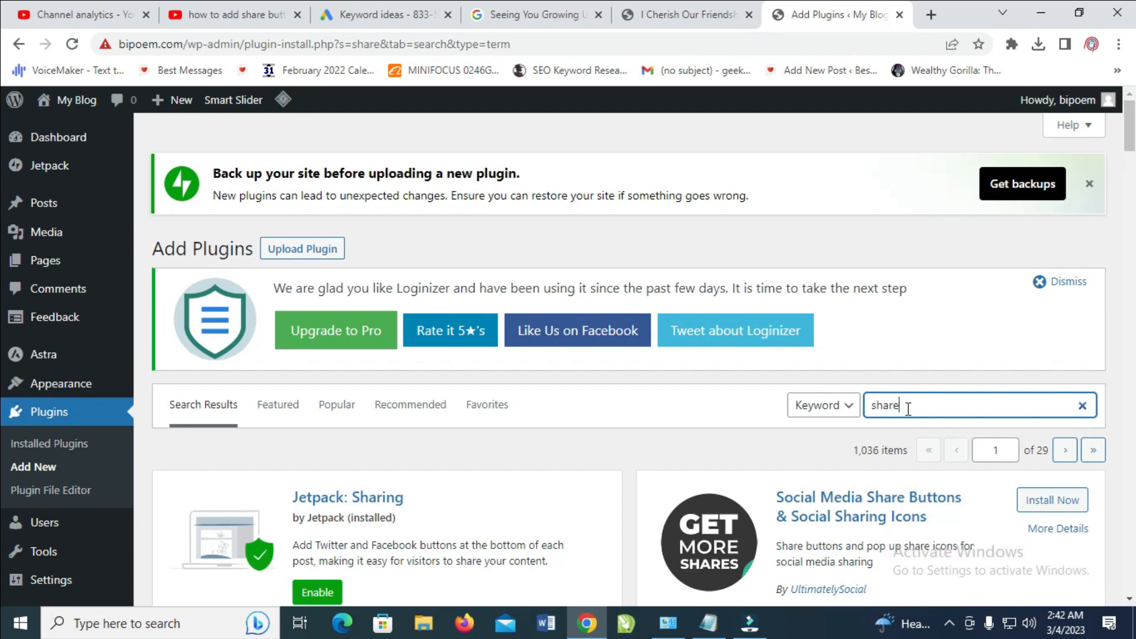
{"action": "scroll", "scroll_direction": "down", "scroll_amount": 3}
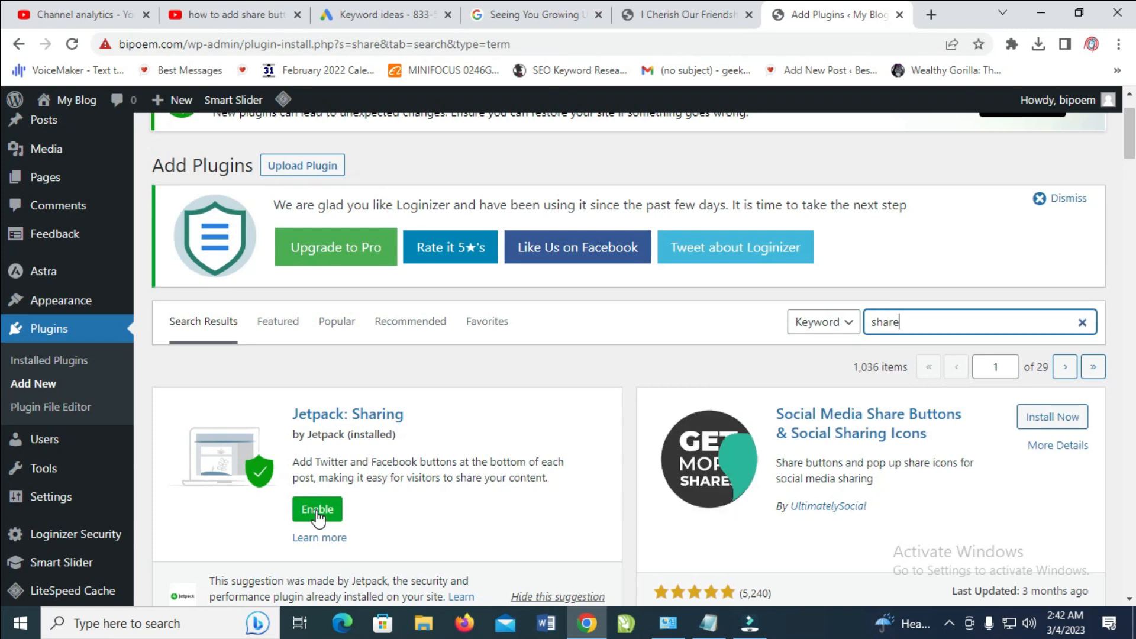
{"action": "scroll", "scroll_direction": "down", "scroll_amount": 3}
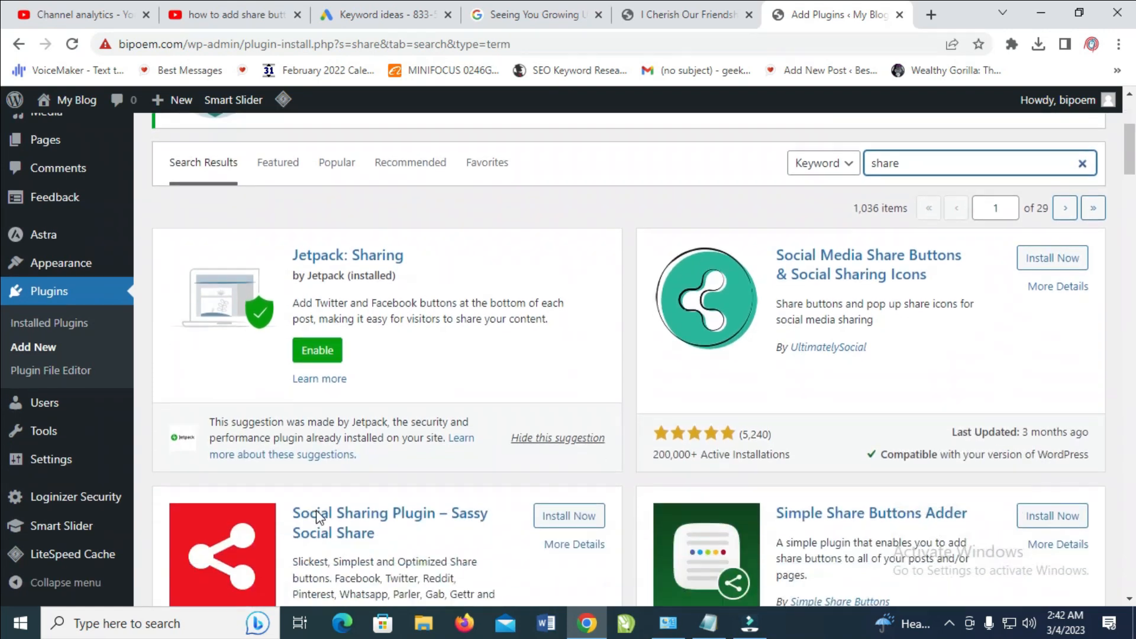
{"action": "scroll", "scroll_direction": "down", "scroll_amount": 3}
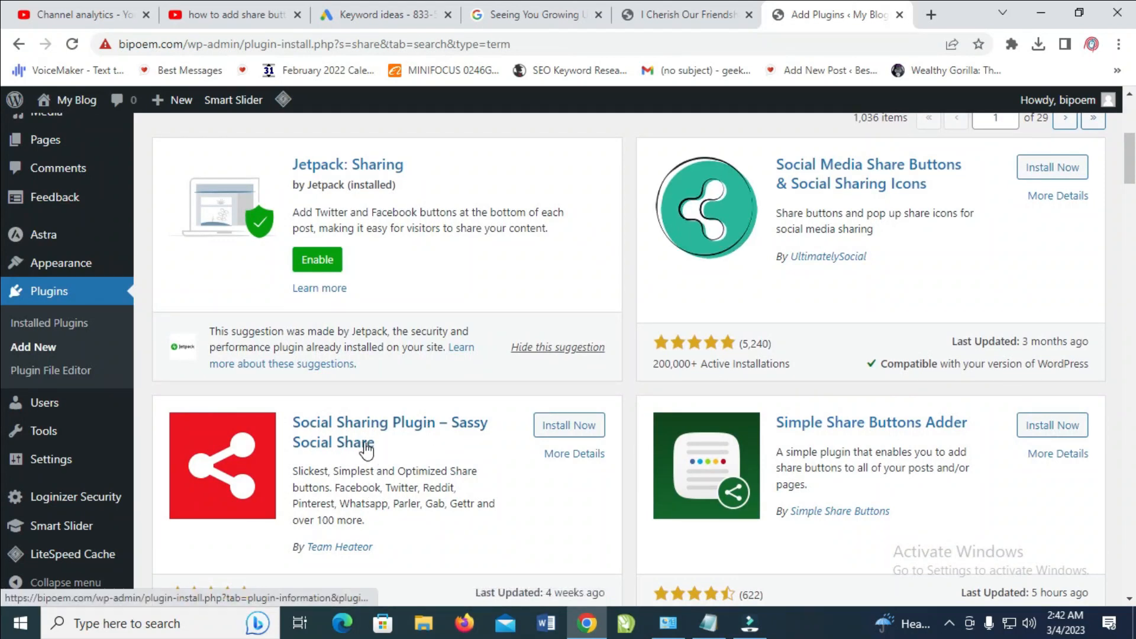
{"action": "double_click", "coordinate": [362, 433]}
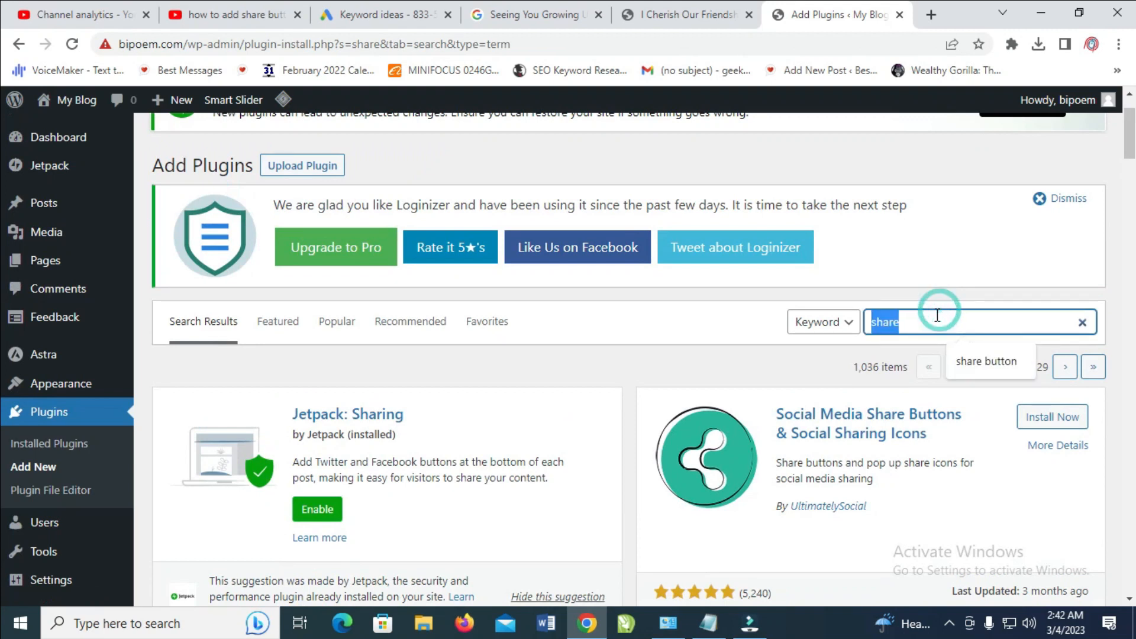
Search for 'Sassy Social Share', then install and activate the plugin
{"action": "type", "text": "Sassy Social Share"}
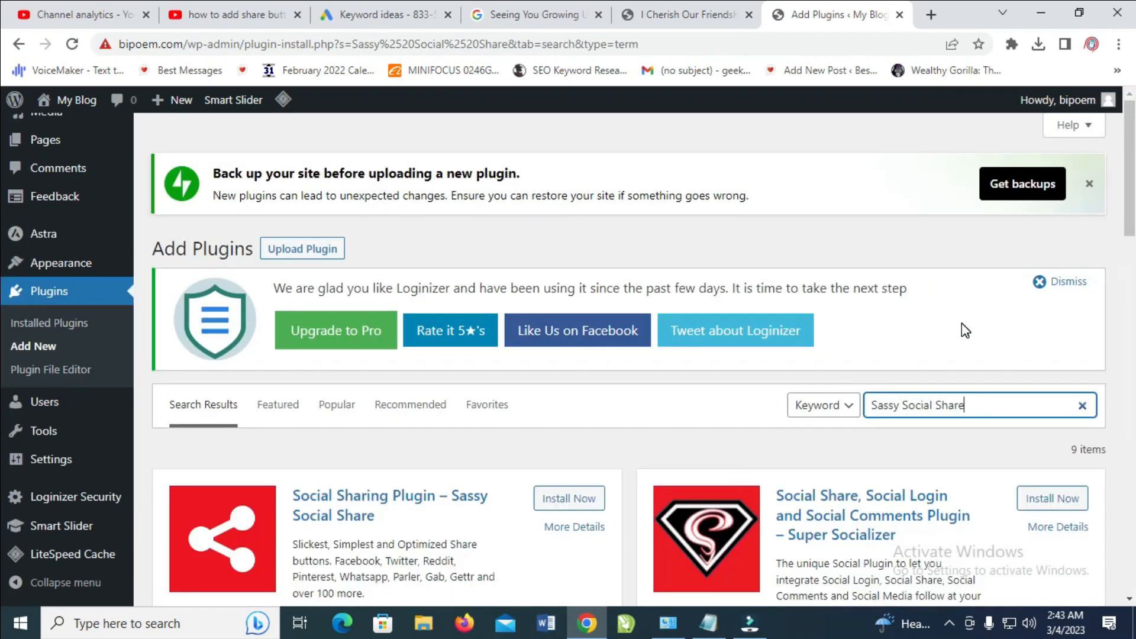
{"action": "scroll", "scroll_direction": "down", "scroll_amount": 3}
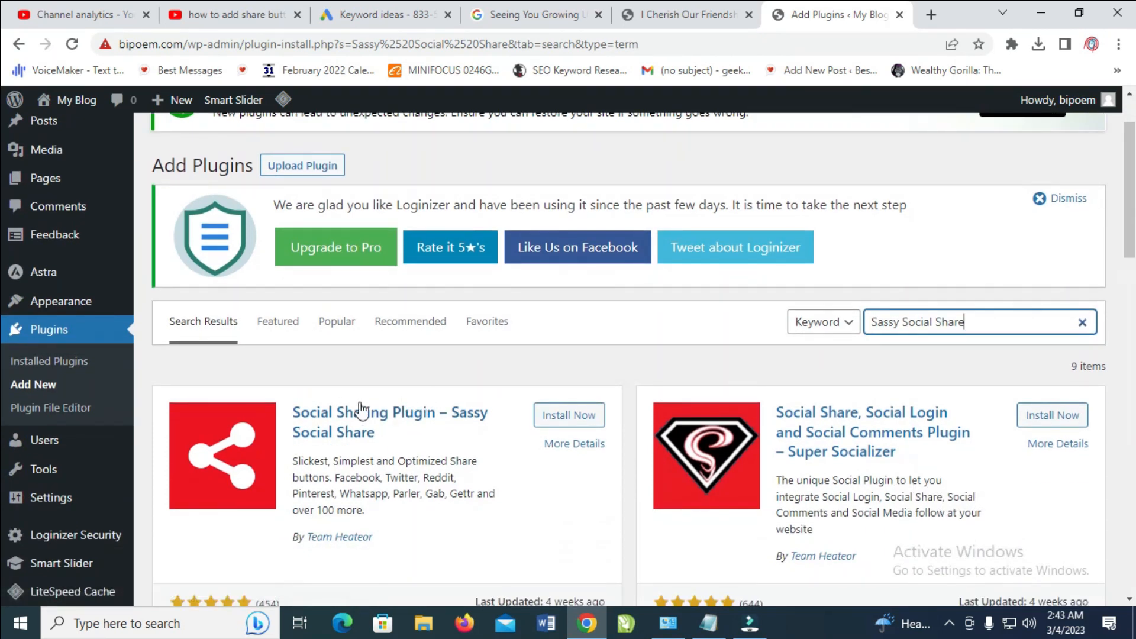
{"action": "left_click", "coordinate": [568, 415]}
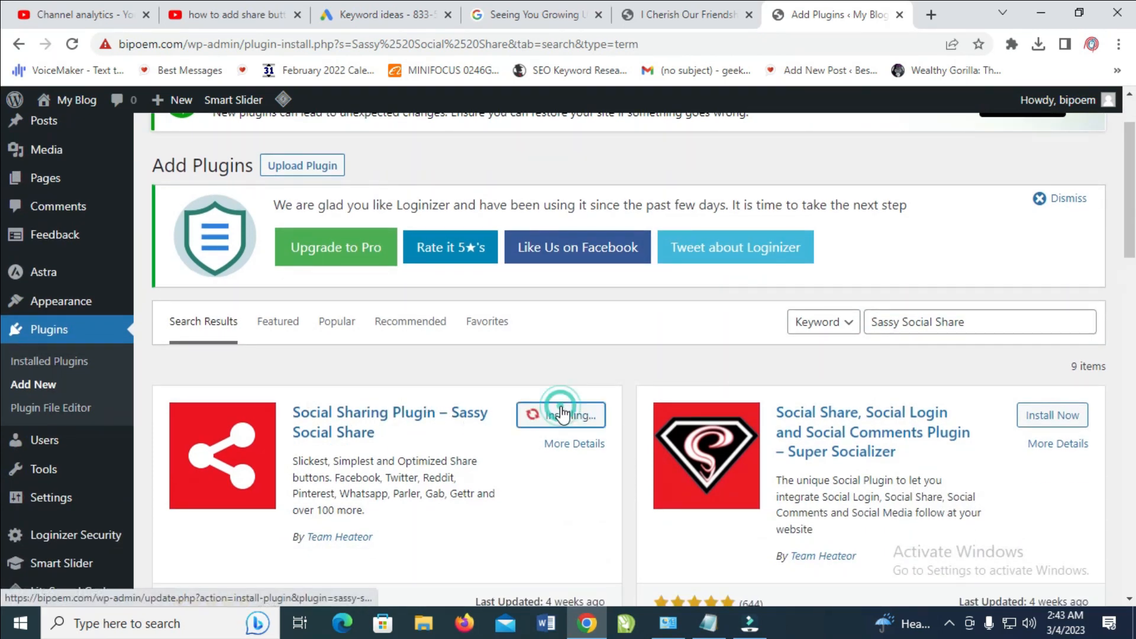
{"action": "left_click", "coordinate": [560, 414]}
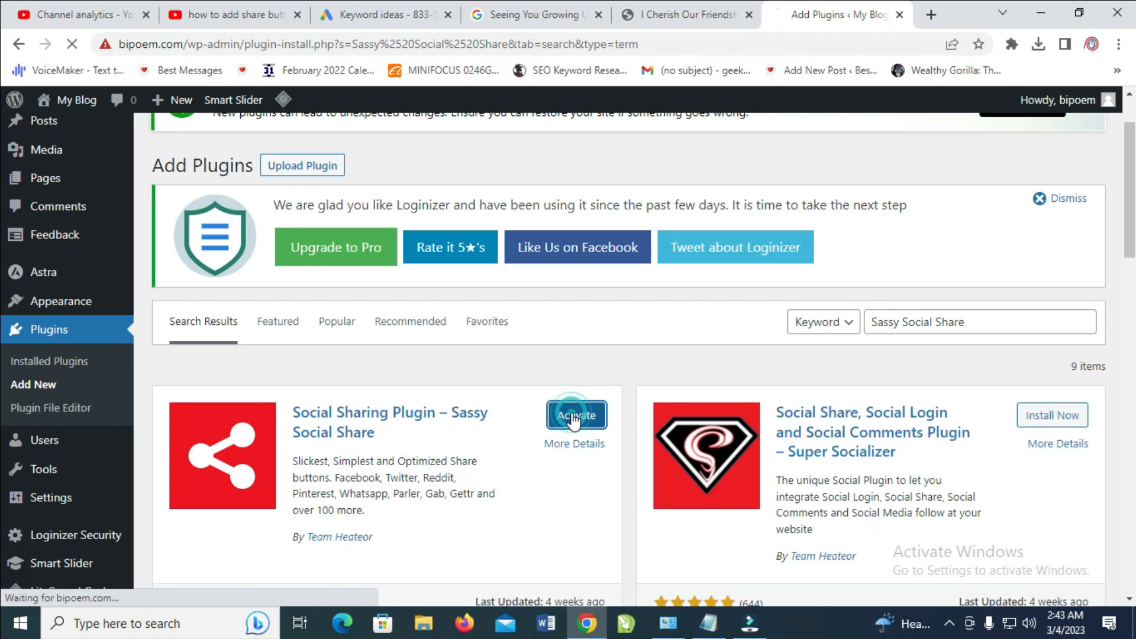
{"action": "left_click", "coordinate": [576, 415]}
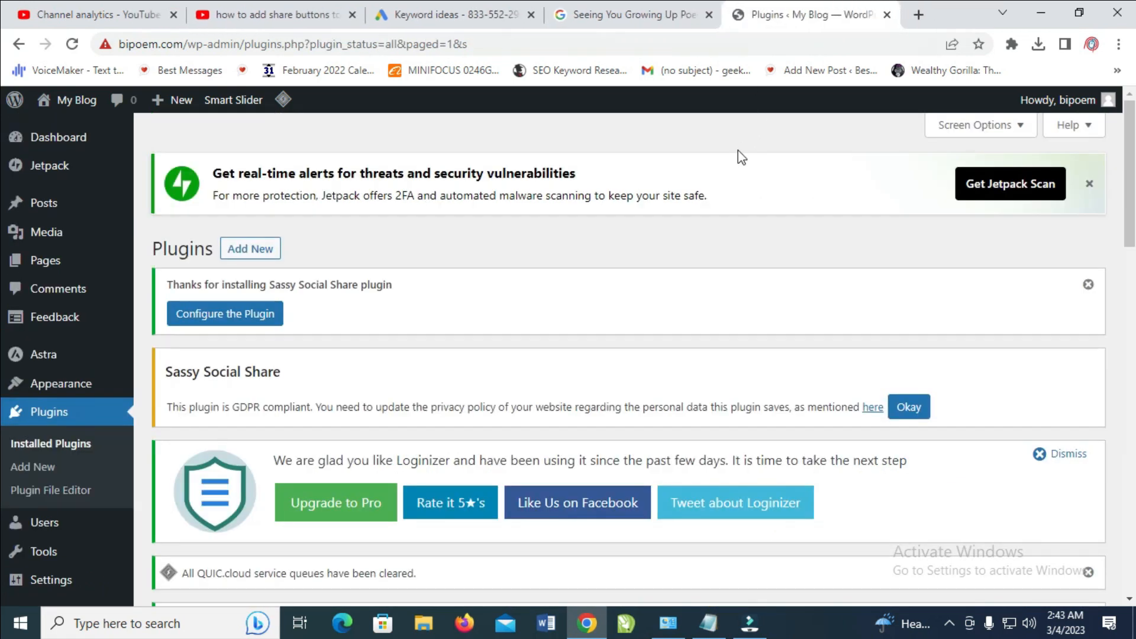
Locate Sassy Social Share among the installed plugins and go to its settings
{"action": "scroll", "scroll_direction": "down", "scroll_amount": 3}
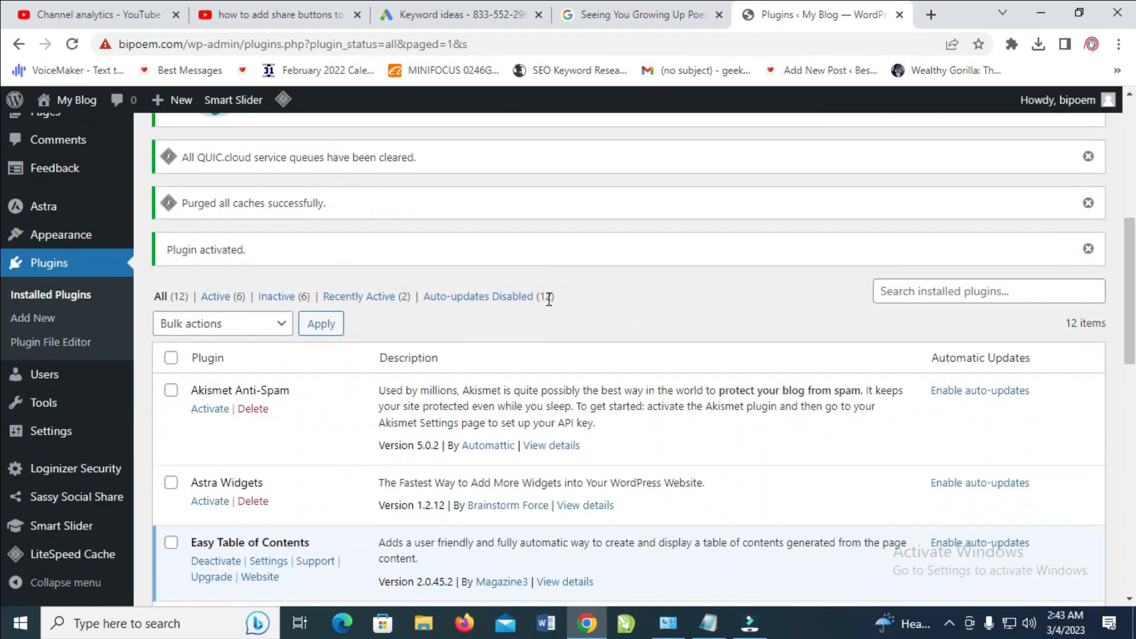
{"action": "scroll", "scroll_direction": "down", "scroll_amount": 3}
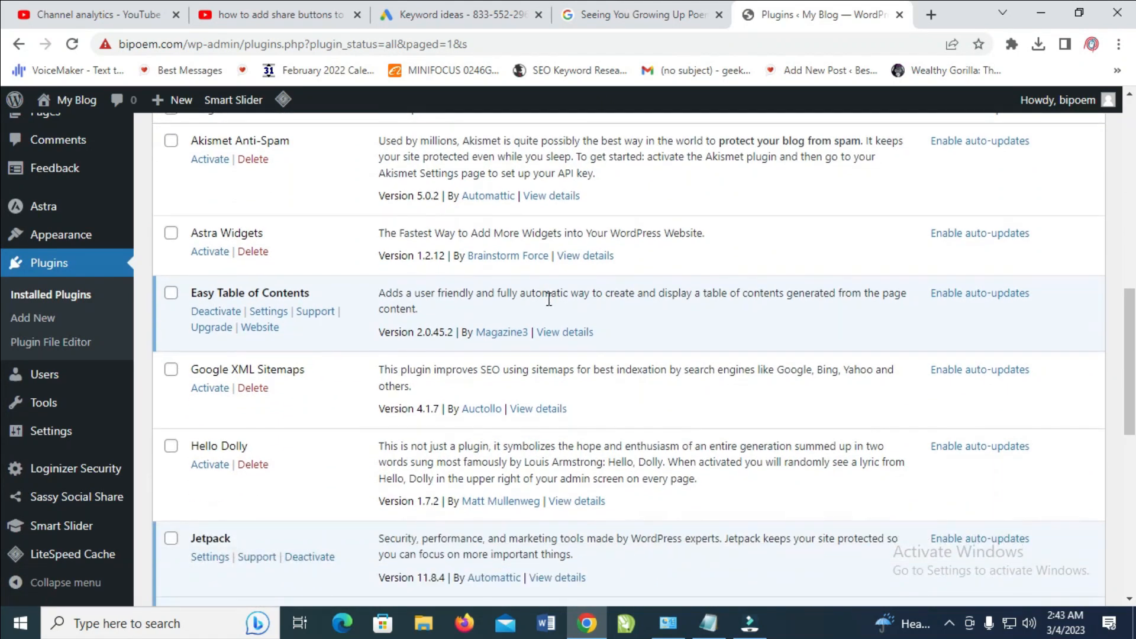
{"action": "scroll", "scroll_direction": "down", "scroll_amount": 3}
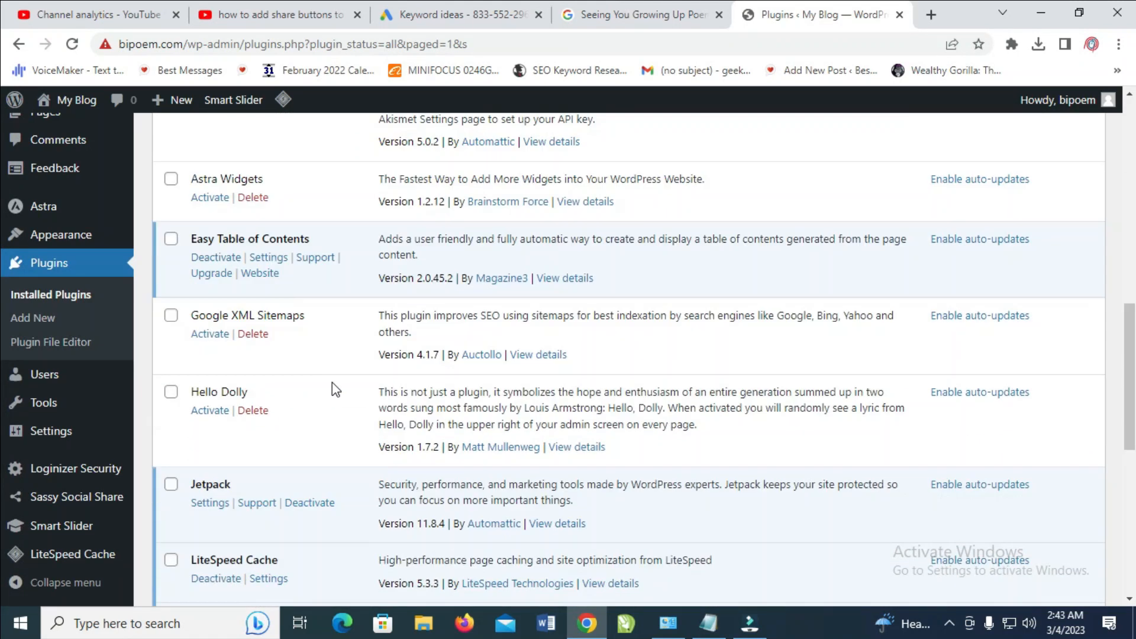
{"action": "scroll", "scroll_direction": "down", "scroll_amount": 3}
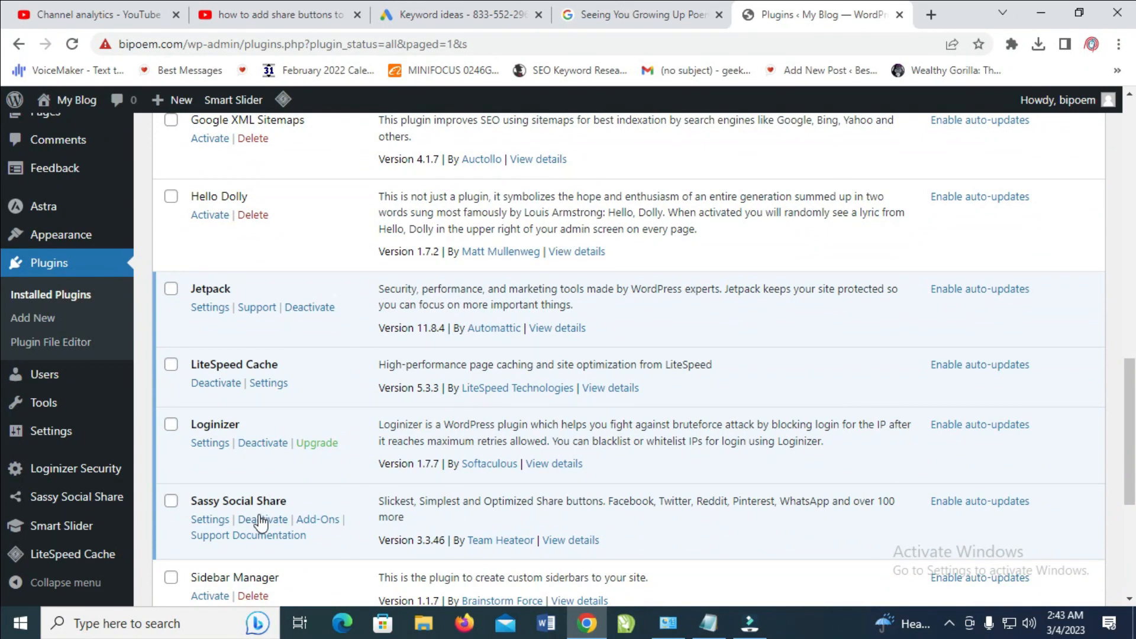
{"action": "left_click", "coordinate": [210, 519]}
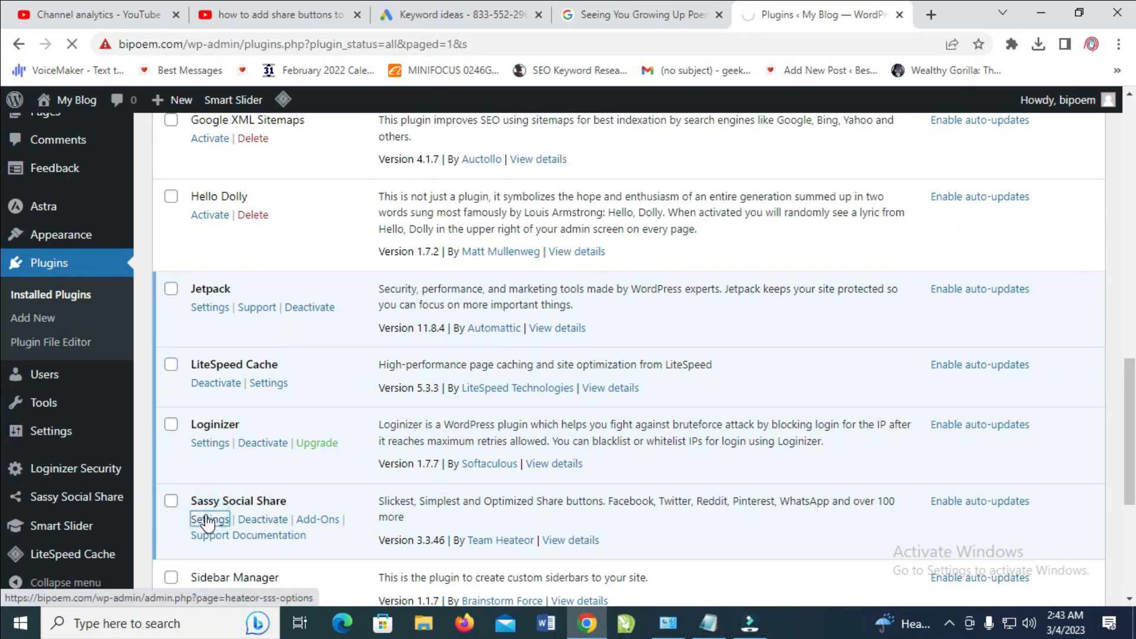
Try rectangular and larger standard icons, then keep them round at 35 pixels
{"action": "left_click", "coordinate": [210, 520]}
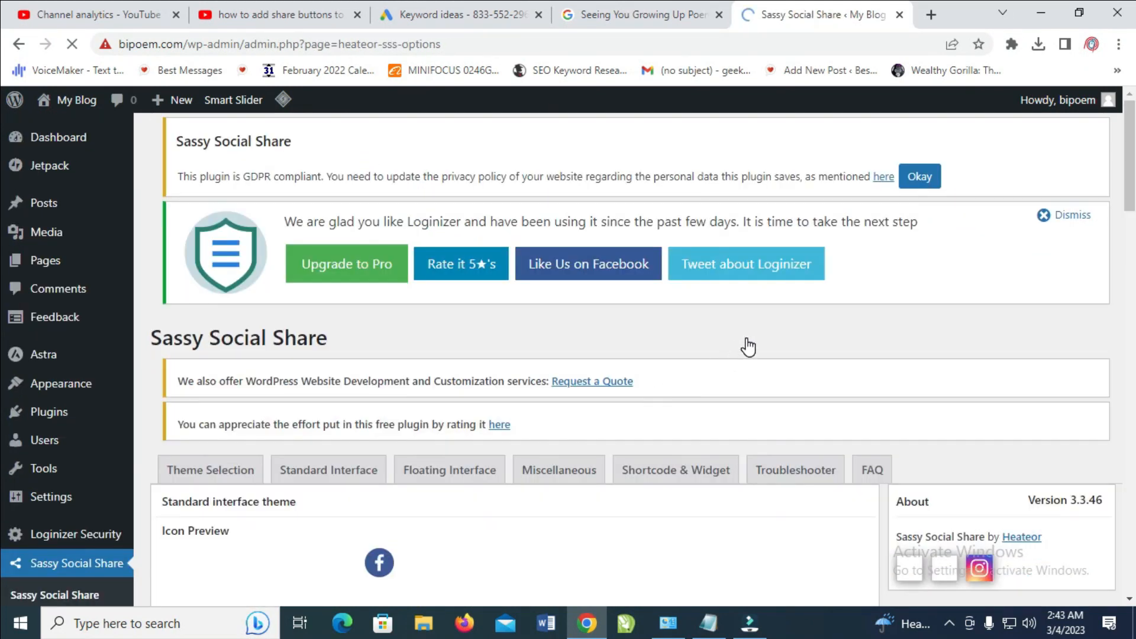
{"action": "scroll", "scroll_direction": "down", "scroll_amount": 3}
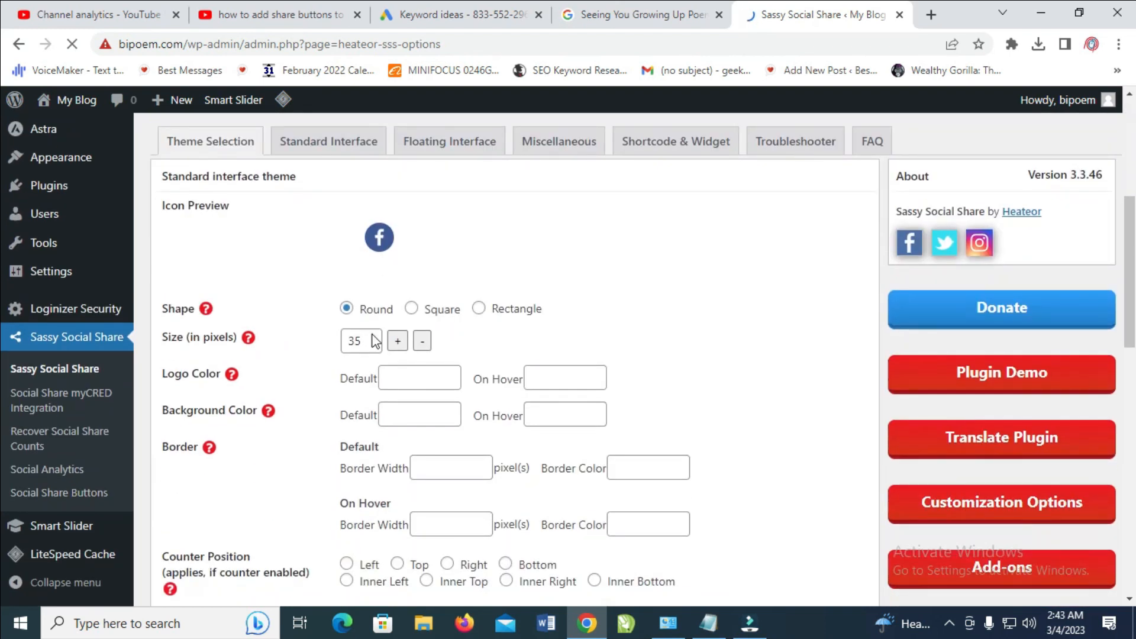
{"action": "mouse_move", "coordinate": [160, 293]}
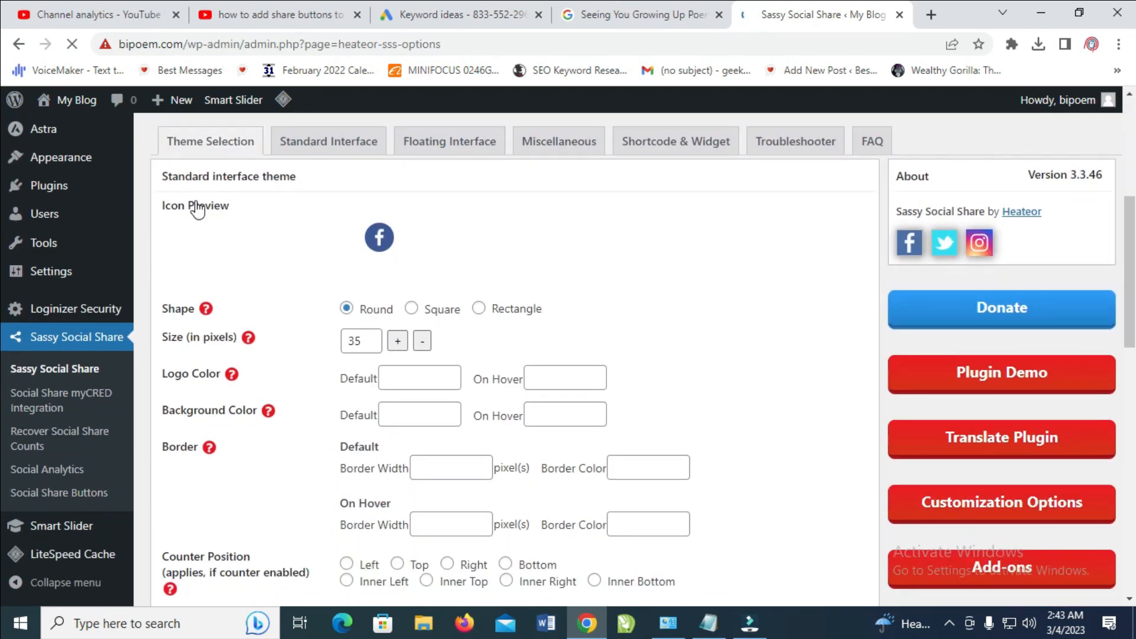
{"action": "mouse_move", "coordinate": [379, 237]}
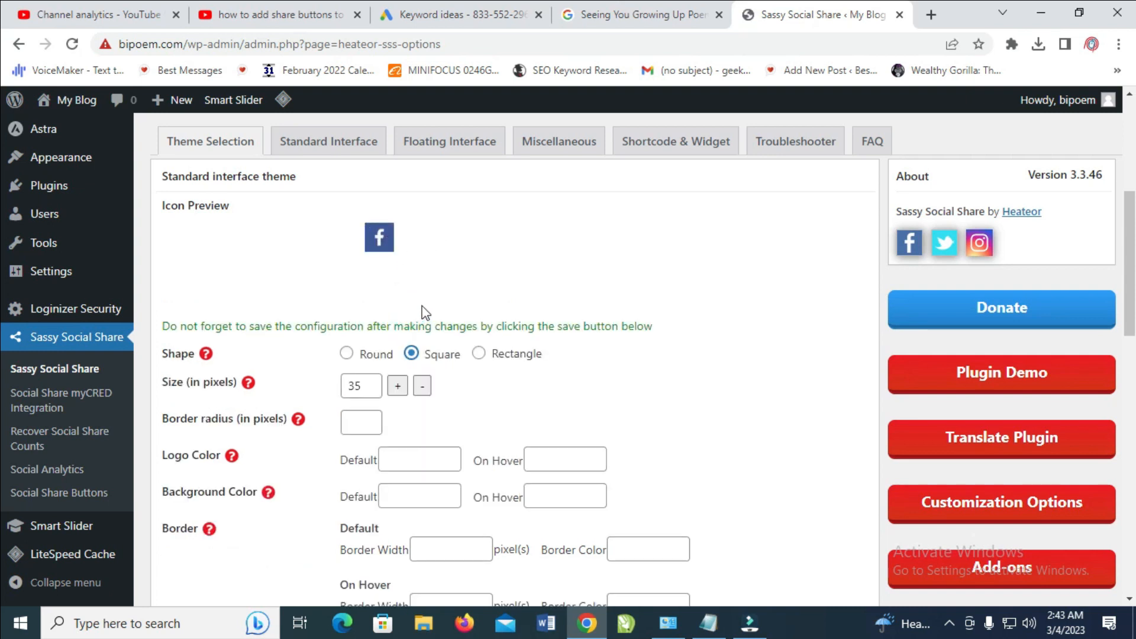
{"action": "left_click", "coordinate": [478, 354]}
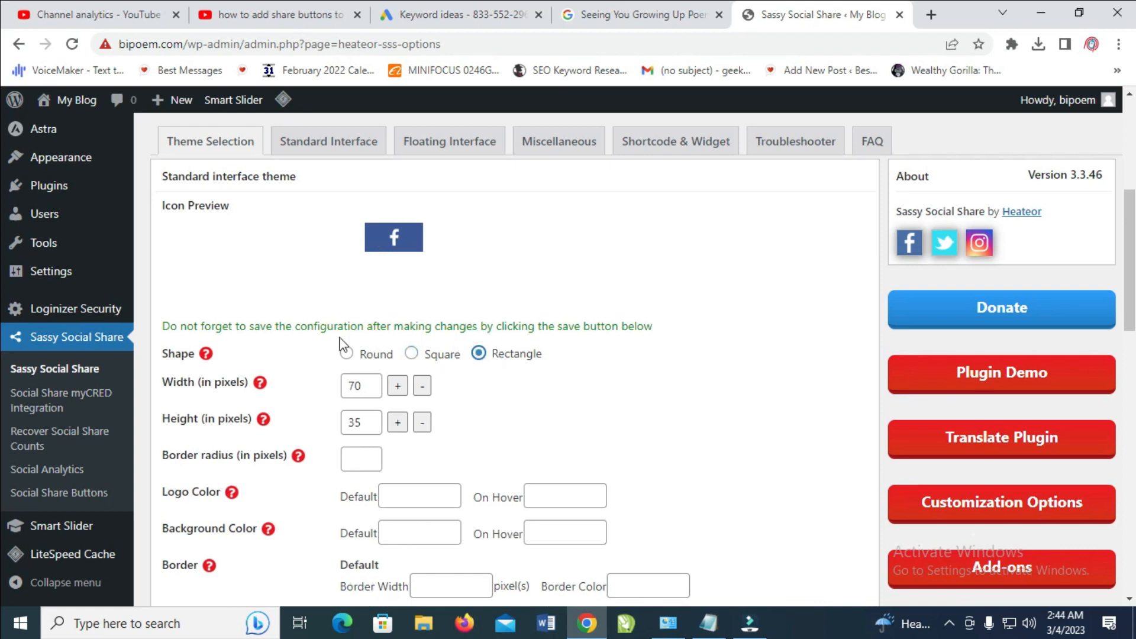
{"action": "left_click", "coordinate": [347, 354]}
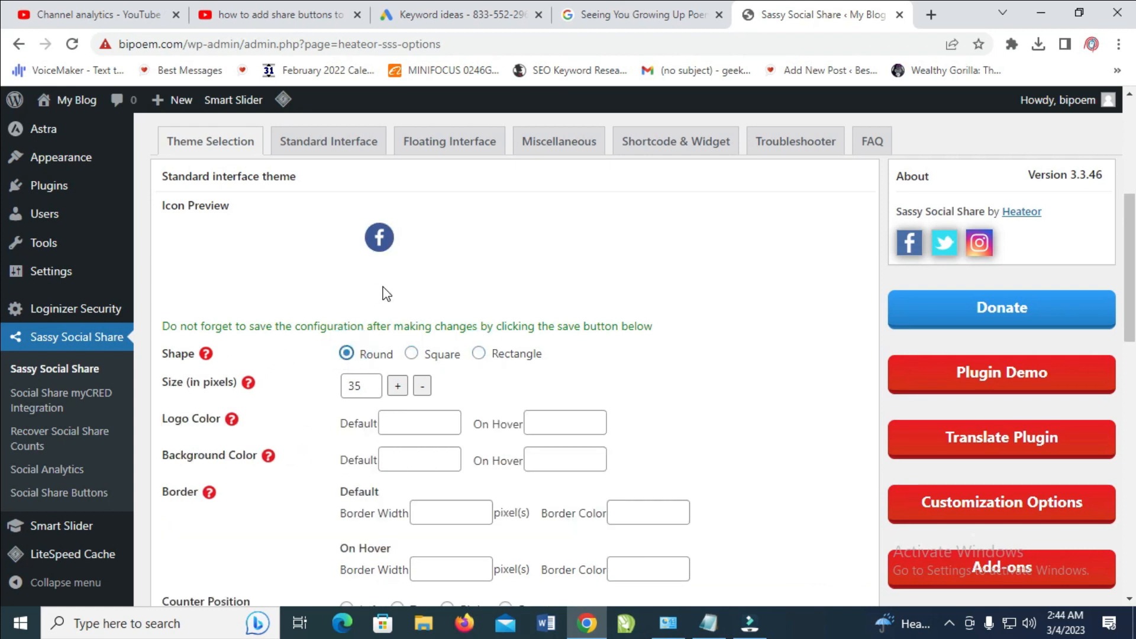
{"action": "scroll", "scroll_direction": "down", "scroll_amount": 3}
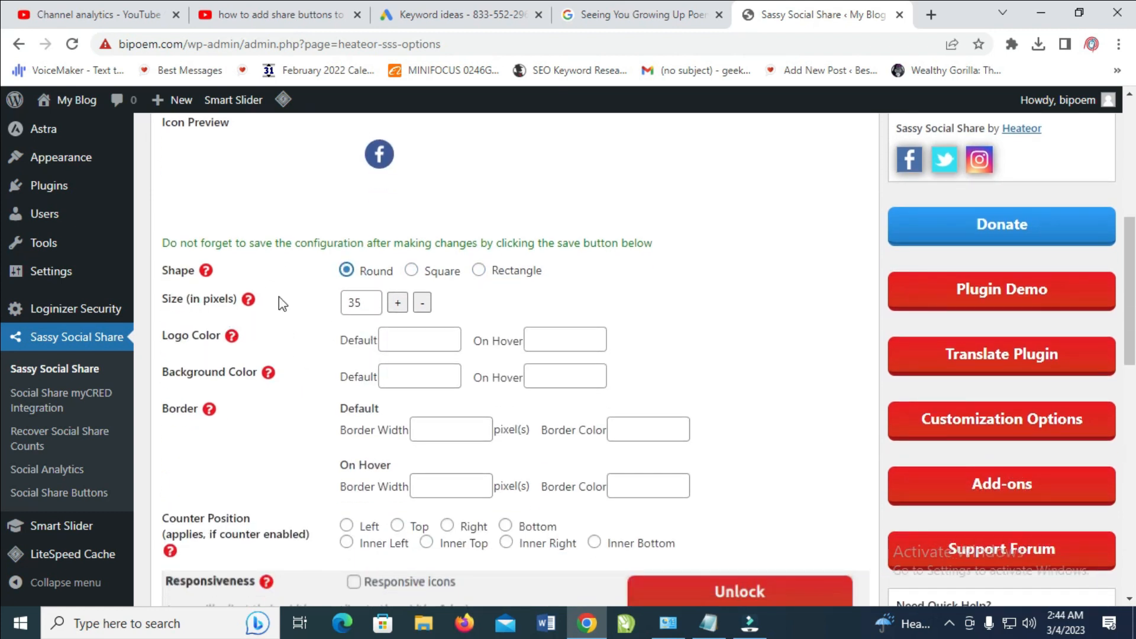
{"action": "left_click", "coordinate": [398, 304]}
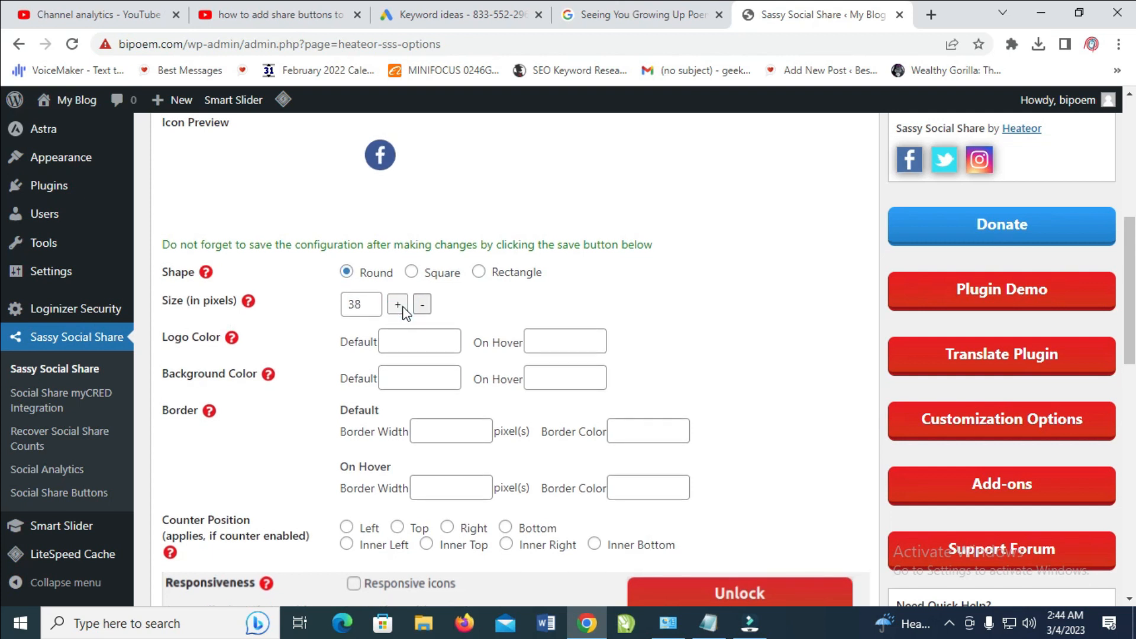
{"action": "left_click", "coordinate": [421, 304]}
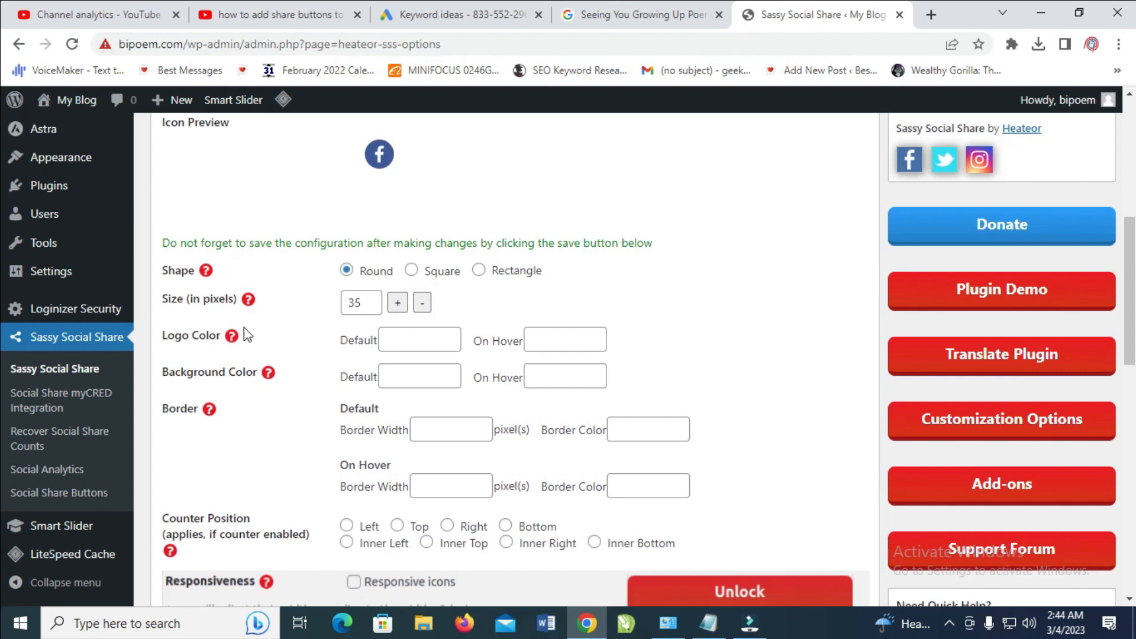
Move on from Theme Selection to the Standard Interface options
{"action": "scroll", "scroll_direction": "down", "scroll_amount": 3}
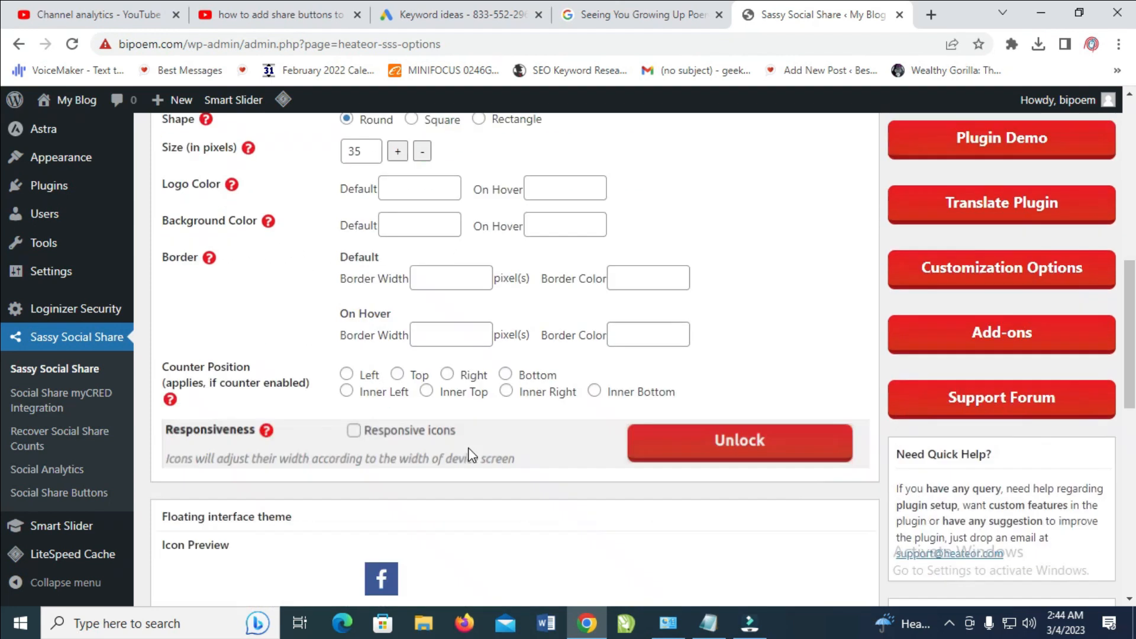
{"action": "scroll", "scroll_direction": "down", "scroll_amount": 3}
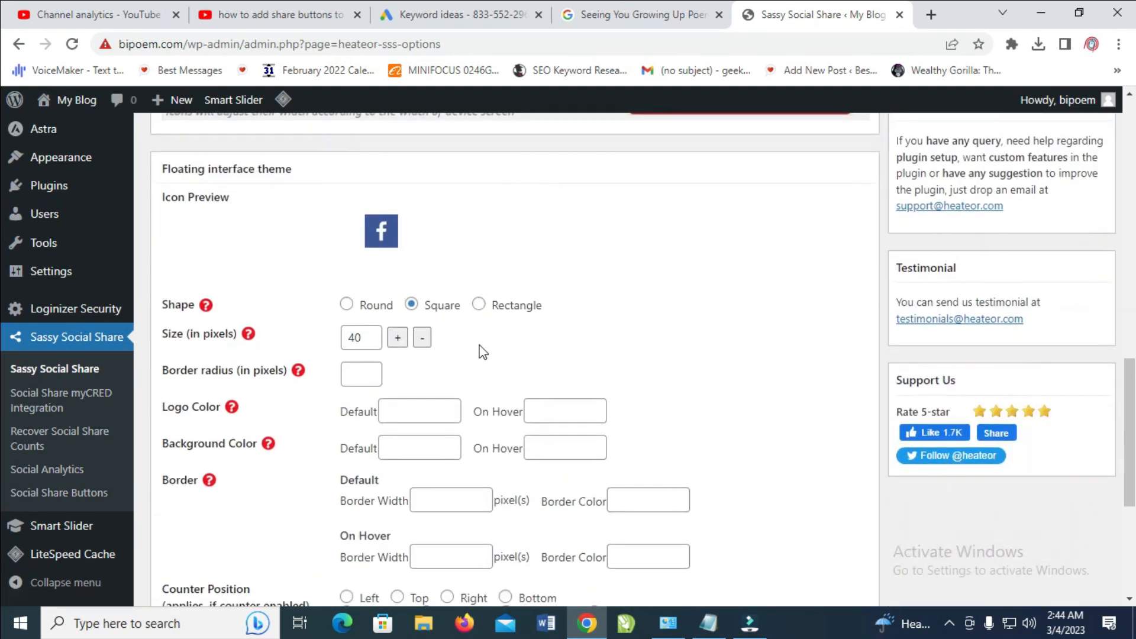
{"action": "left_click", "coordinate": [327, 307]}
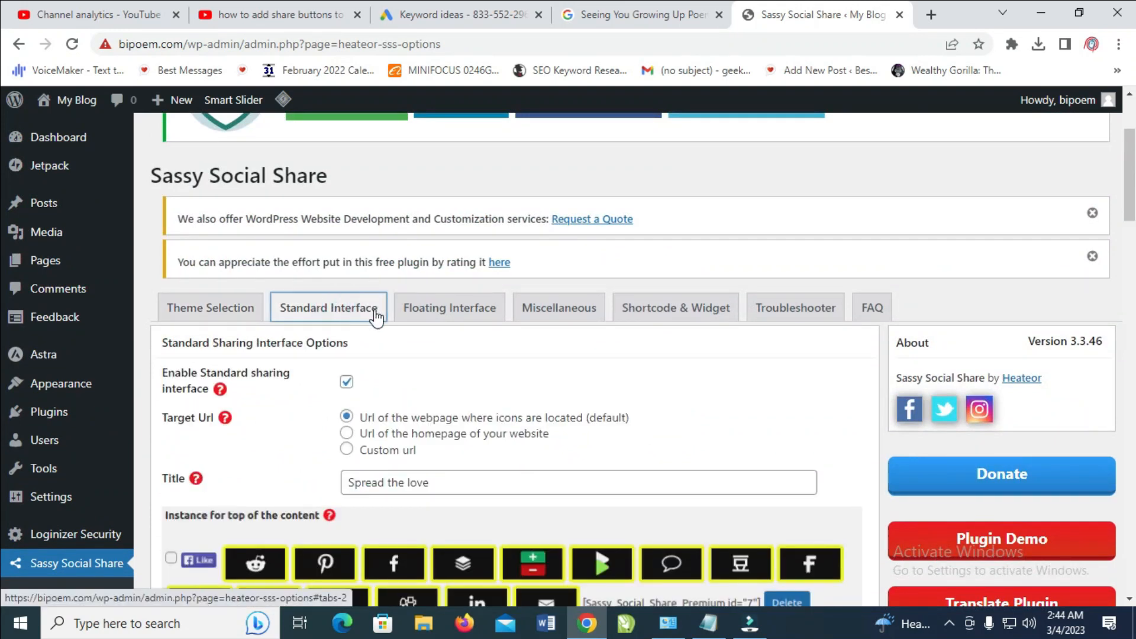
Keep WhatsApp and add Copy Link to the standard share bar's services
{"action": "scroll", "scroll_direction": "down", "scroll_amount": 3}
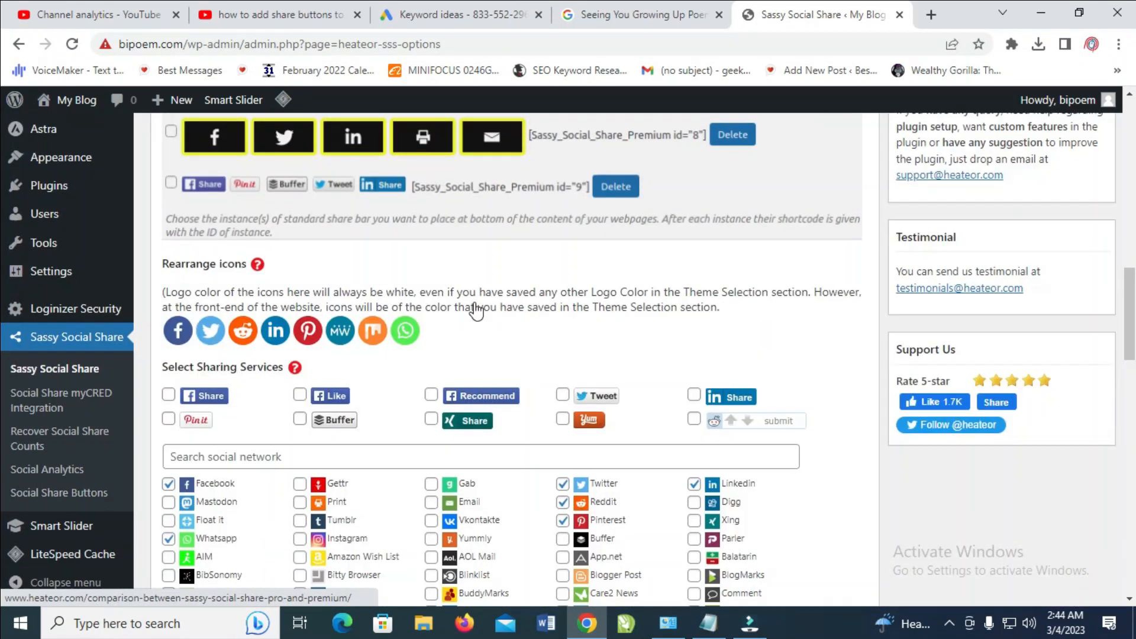
{"action": "scroll", "scroll_direction": "down", "scroll_amount": 3}
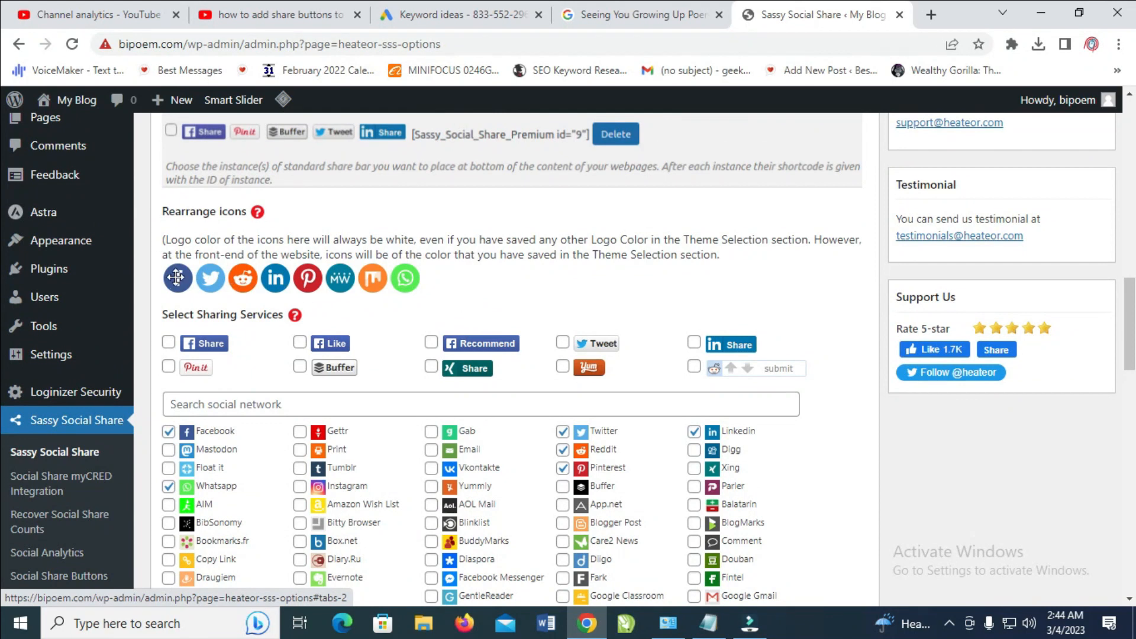
{"action": "mouse_move", "coordinate": [405, 278]}
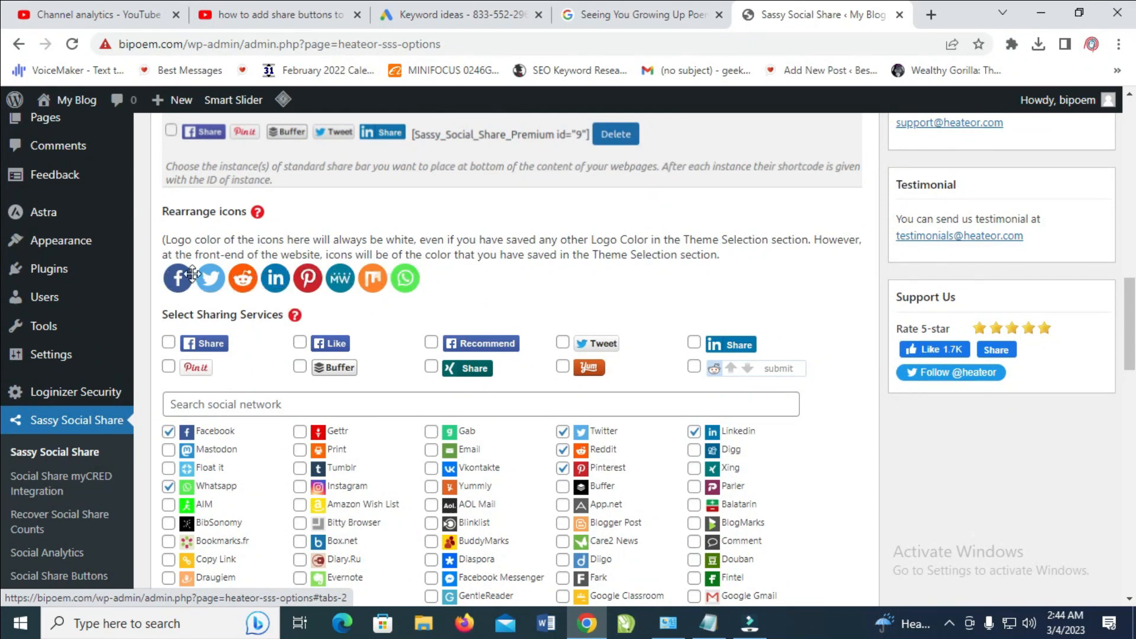
{"action": "mouse_move", "coordinate": [308, 278]}
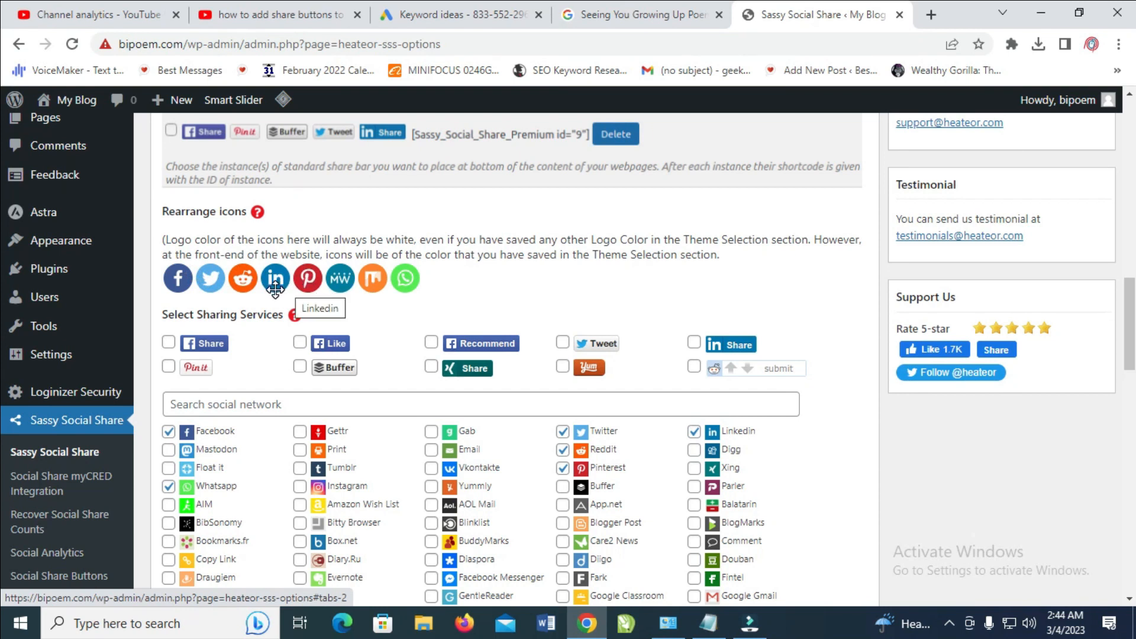
{"action": "mouse_move", "coordinate": [188, 494]}
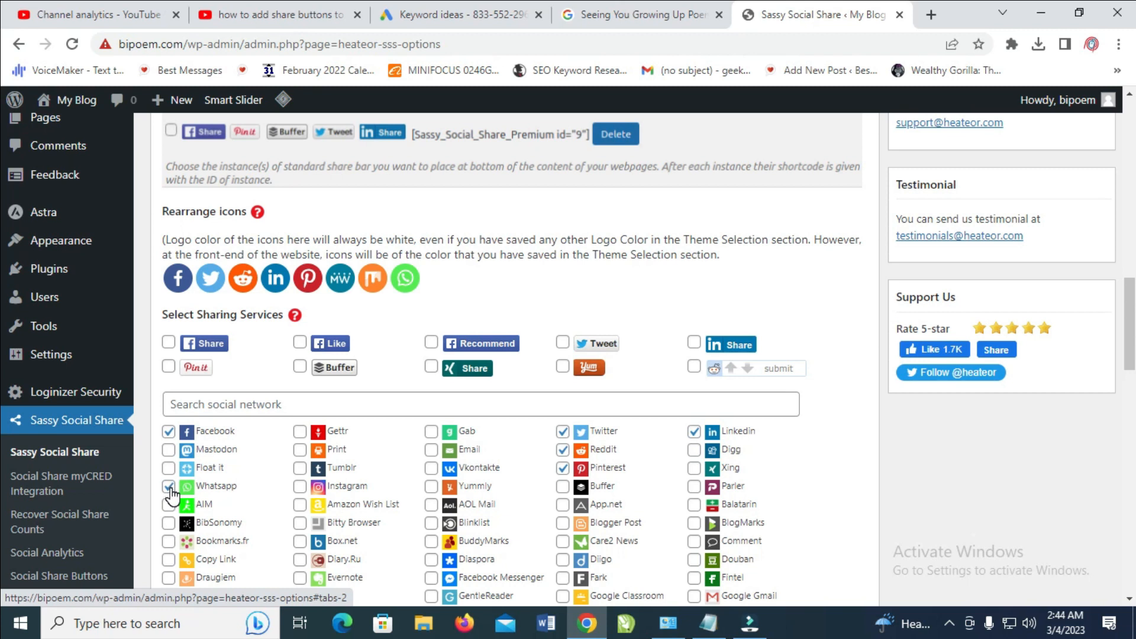
{"action": "left_click", "coordinate": [168, 486]}
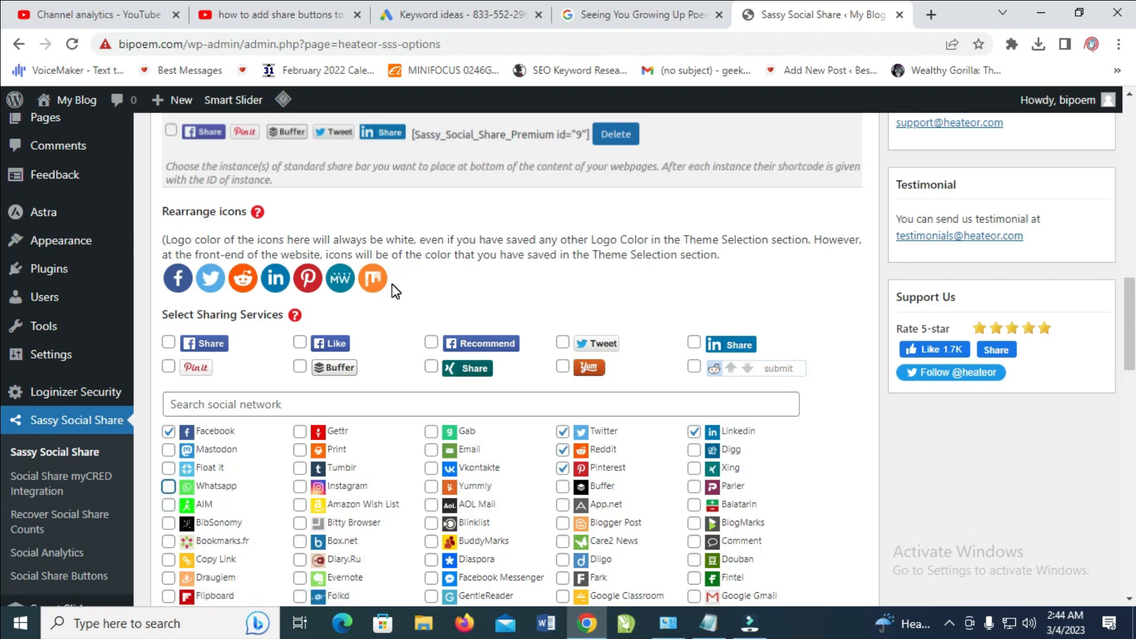
{"action": "left_click", "coordinate": [168, 486]}
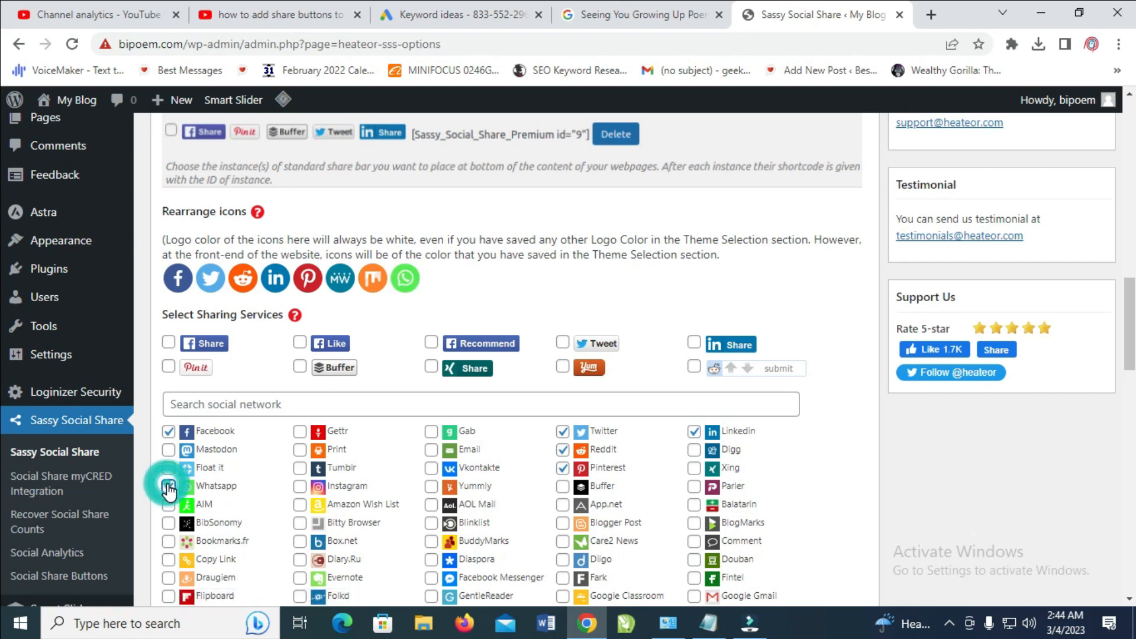
{"action": "left_click", "coordinate": [168, 485]}
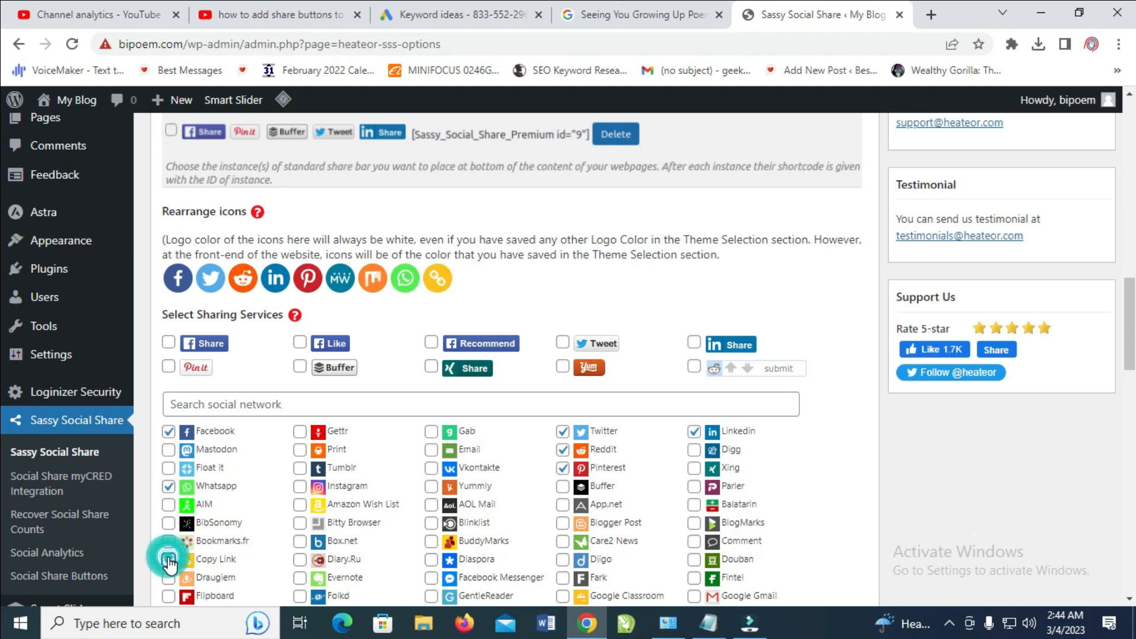
Review placement on posts and pages and save the standard share bar settings
{"action": "scroll", "scroll_direction": "down", "scroll_amount": 3}
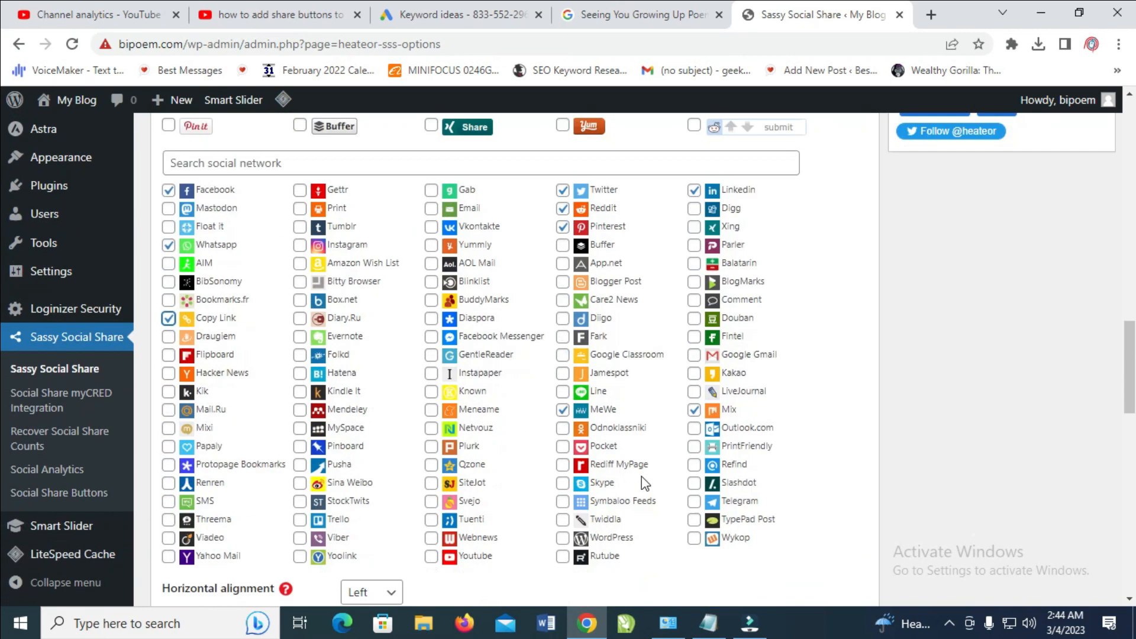
{"action": "scroll", "scroll_direction": "up", "scroll_amount": 3}
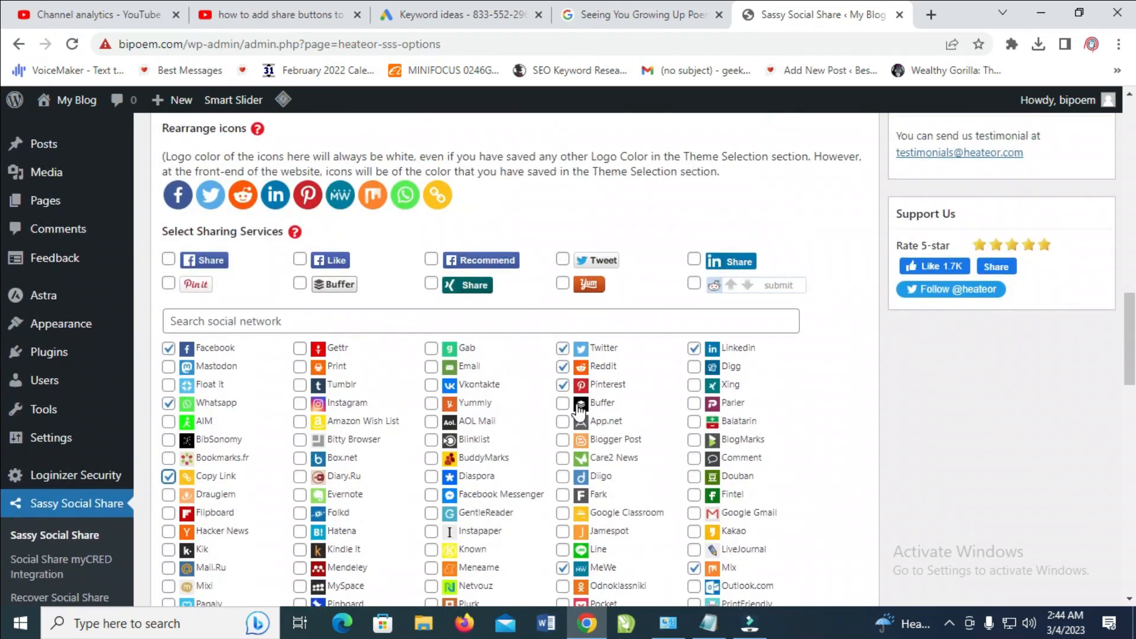
{"action": "scroll", "scroll_direction": "down", "scroll_amount": 3}
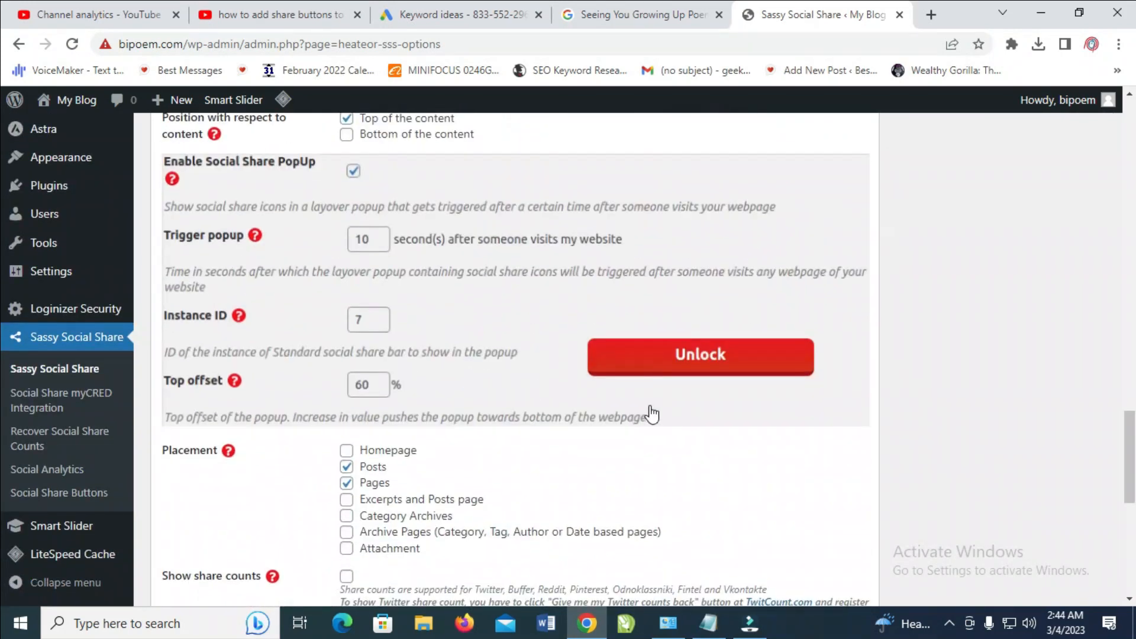
{"action": "left_click", "coordinate": [197, 422]}
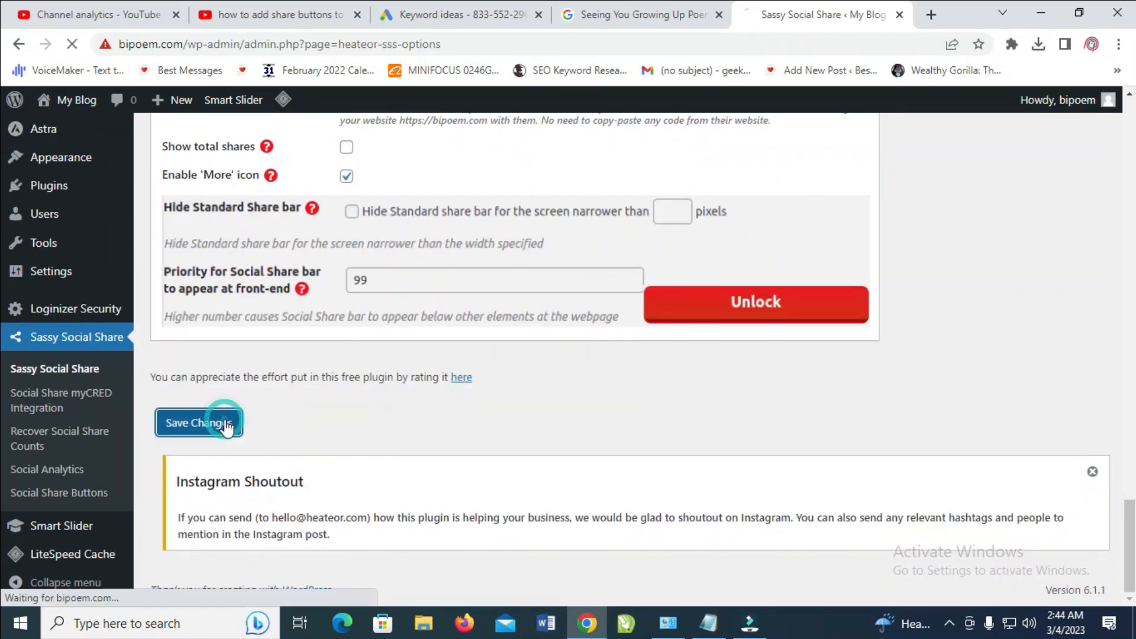
Confirm the settings are saved and review the standard bar's Placement options
{"action": "left_click", "coordinate": [198, 422]}
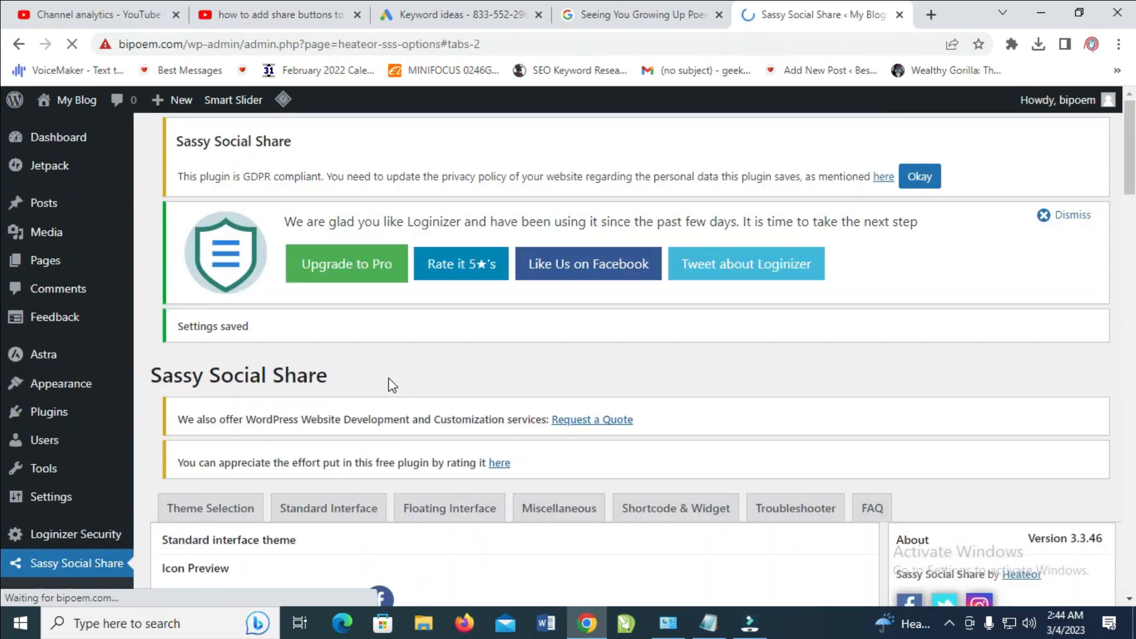
{"action": "scroll", "scroll_direction": "down", "scroll_amount": 3}
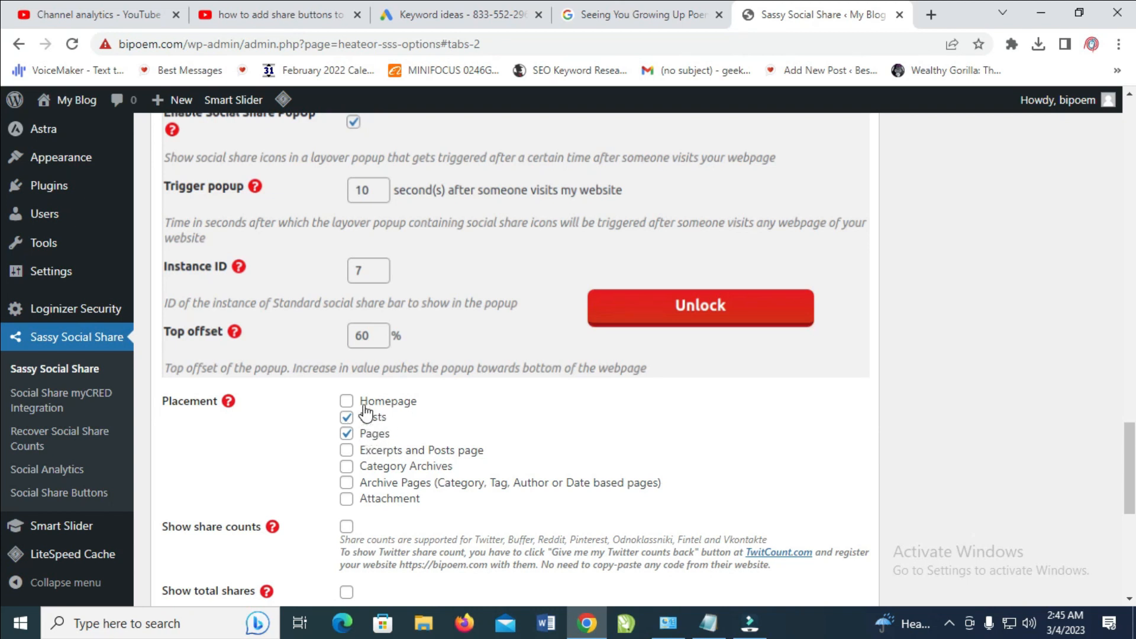
{"action": "mouse_move", "coordinate": [379, 438]}
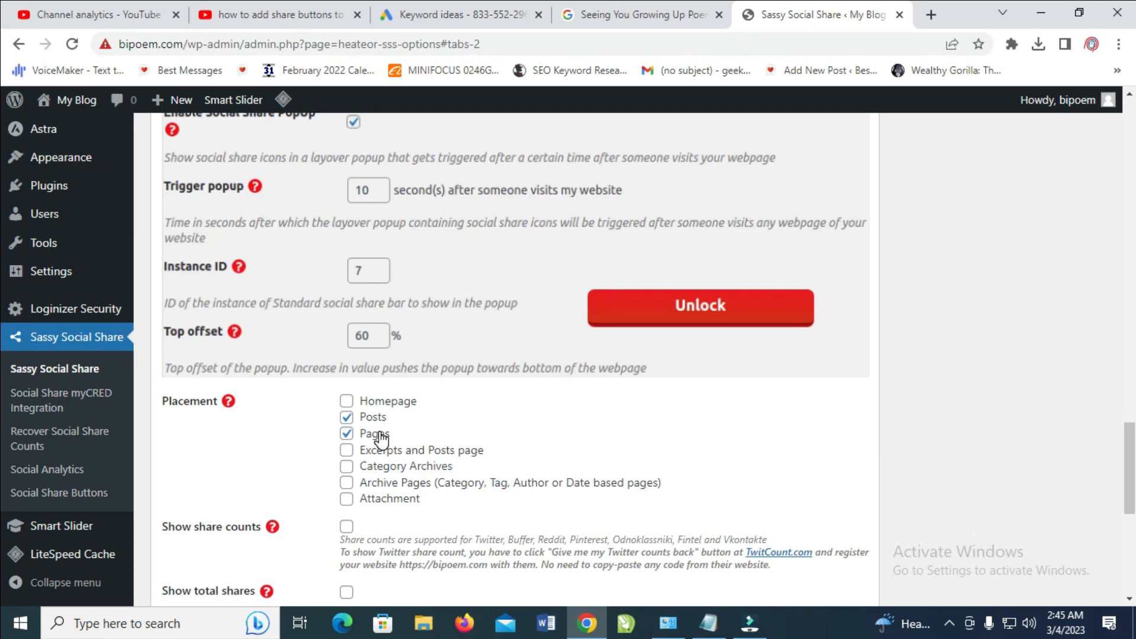
{"action": "scroll", "scroll_direction": "down", "scroll_amount": 3}
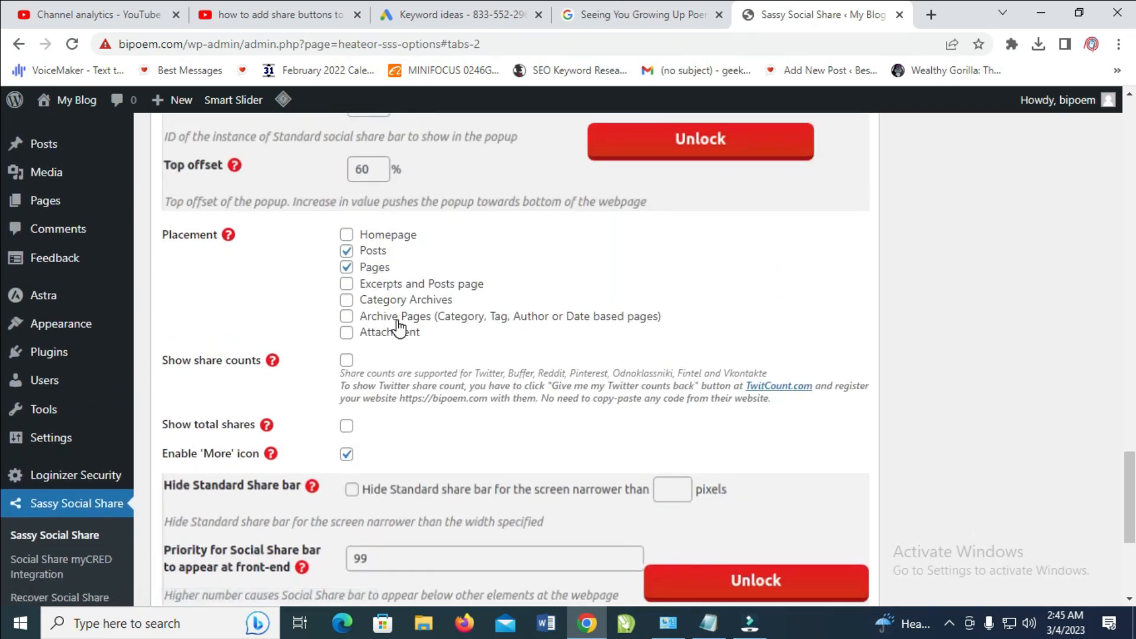
{"action": "scroll", "scroll_direction": "up", "scroll_amount": 3}
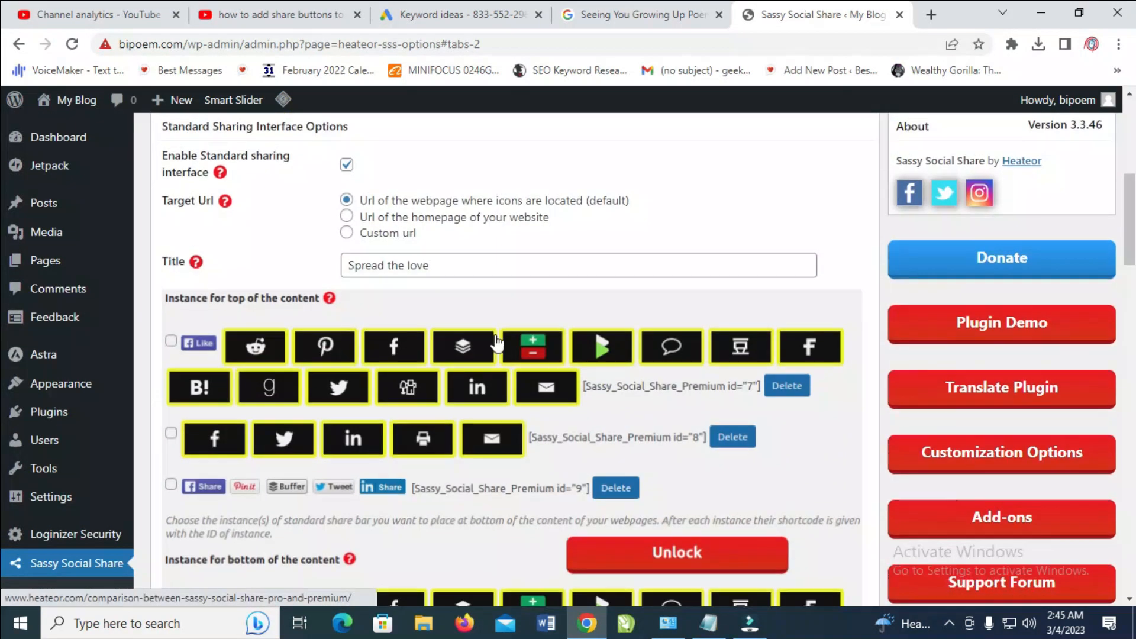
Review the floating share bar's enabled services and save its settings
{"action": "left_click", "coordinate": [450, 341]}
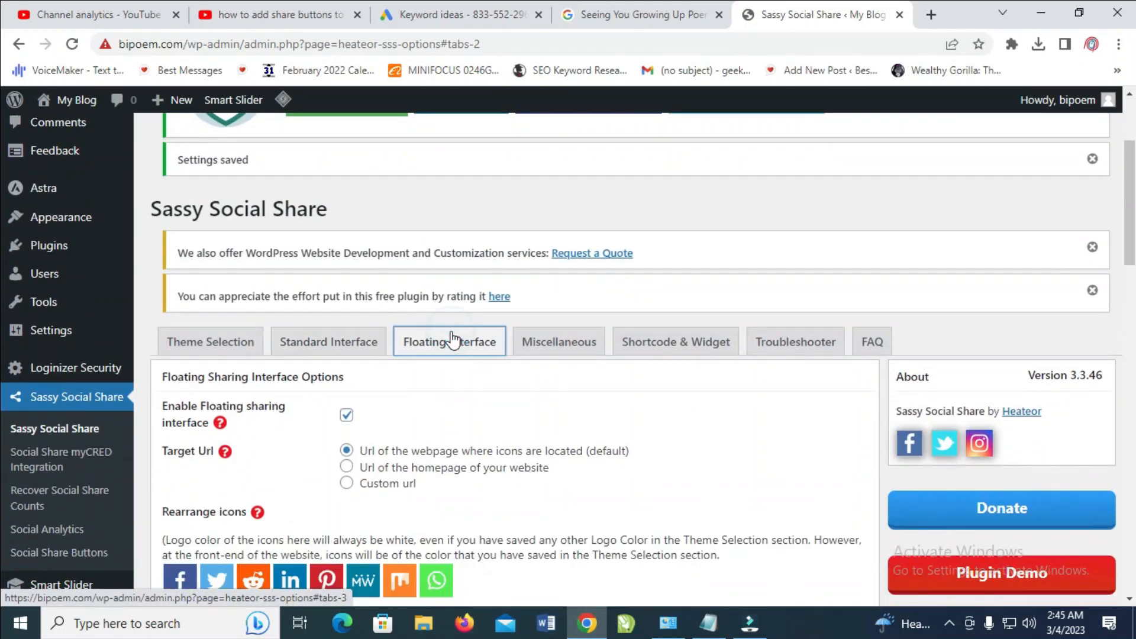
{"action": "scroll", "scroll_direction": "down", "scroll_amount": 3}
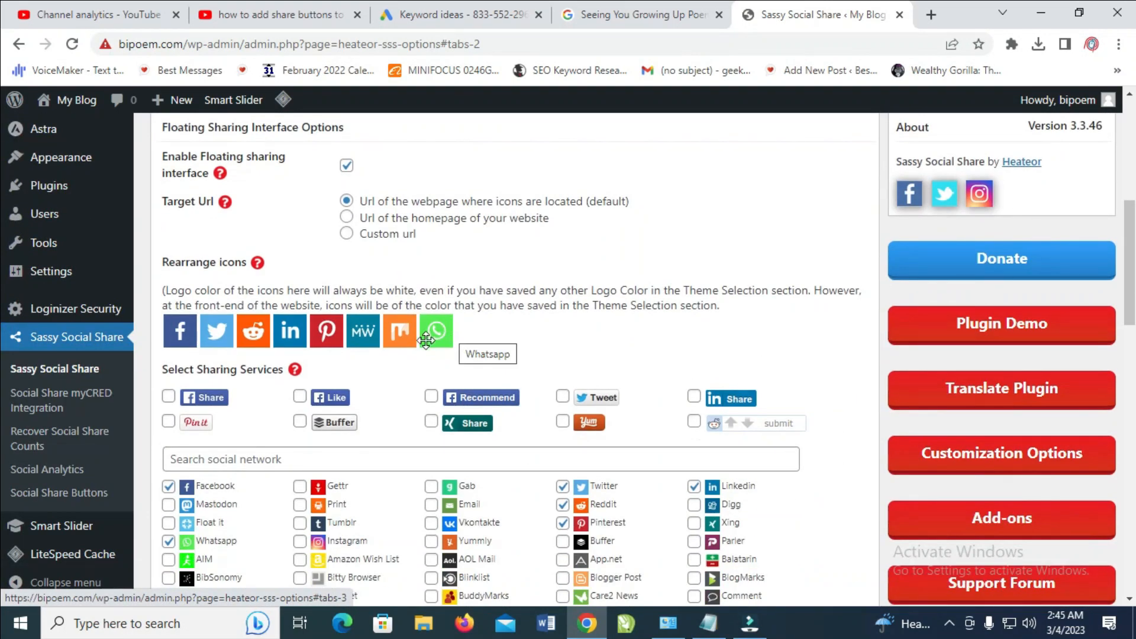
{"action": "scroll", "scroll_direction": "down", "scroll_amount": 3}
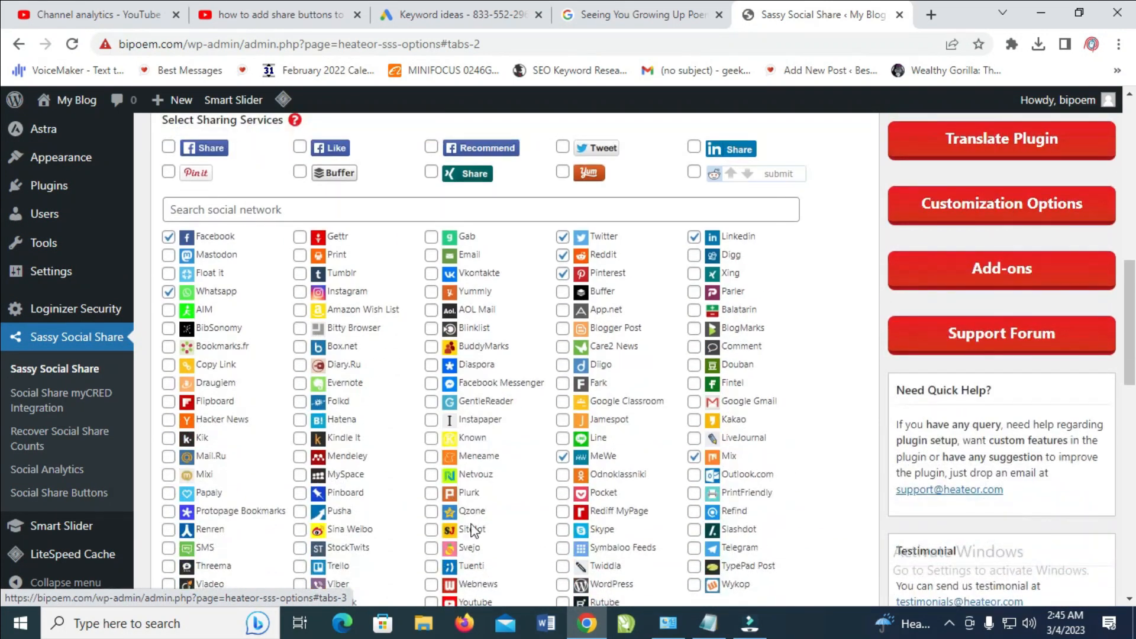
{"action": "scroll", "scroll_direction": "down", "scroll_amount": 3}
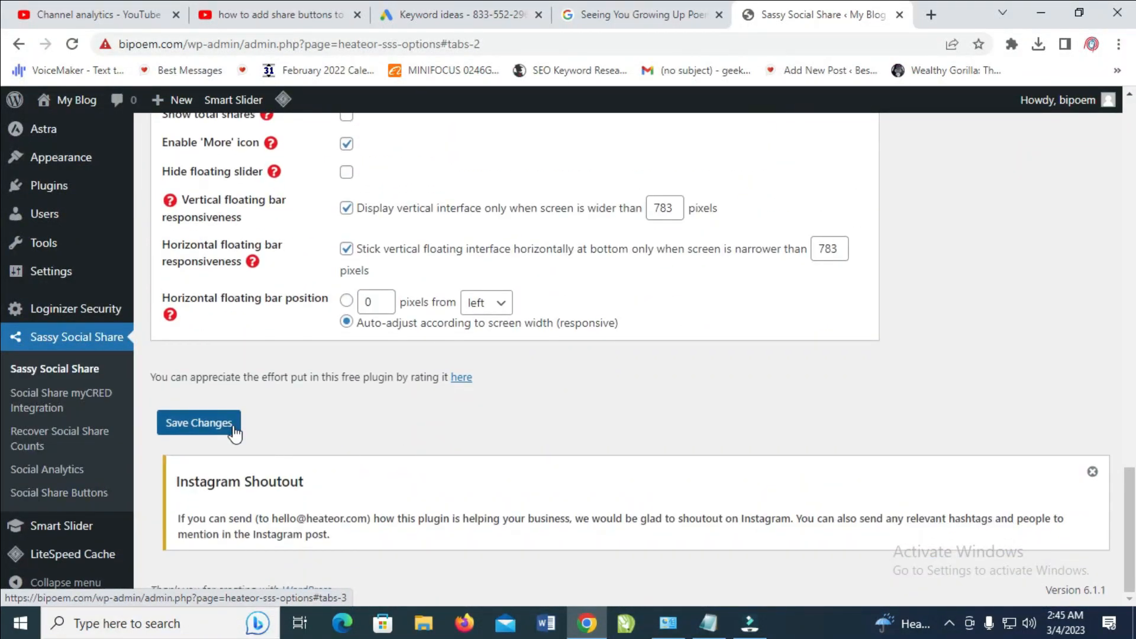
{"action": "left_click", "coordinate": [197, 422]}
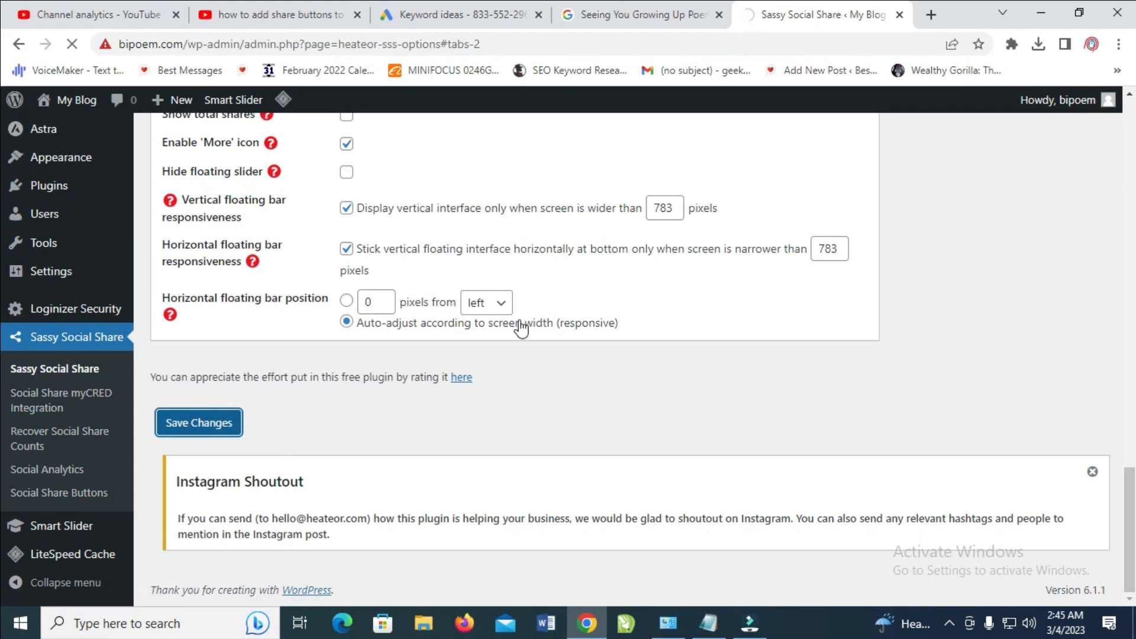
{"action": "left_click", "coordinate": [197, 423]}
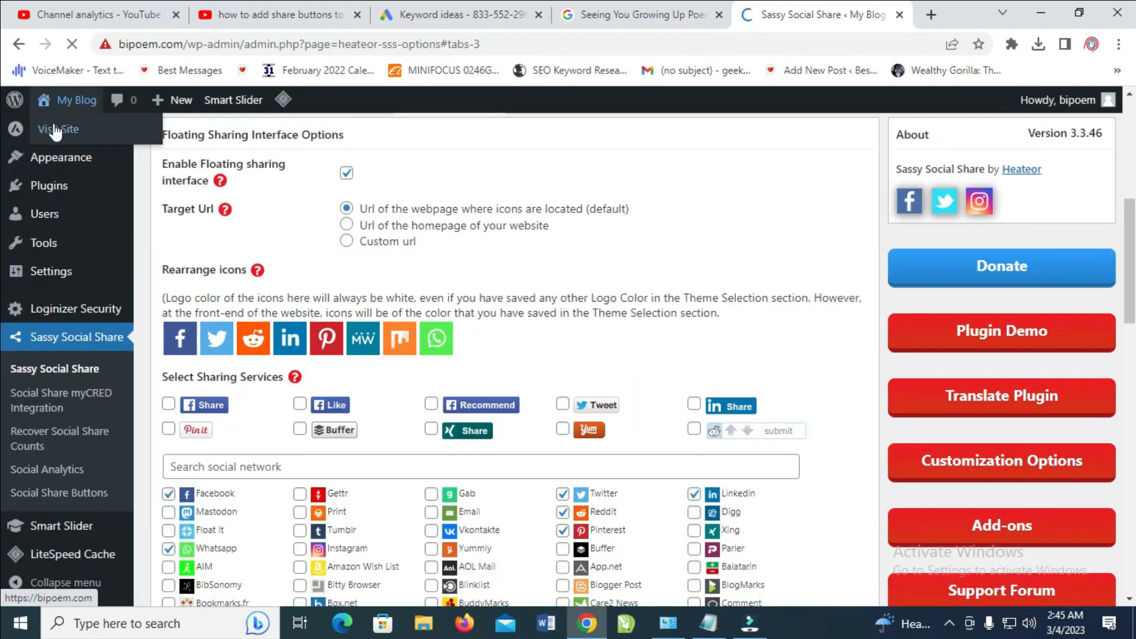
Visit the live blog, open the friendship post and view its floating bar and Spread the love icons
{"action": "left_click", "coordinate": [57, 127]}
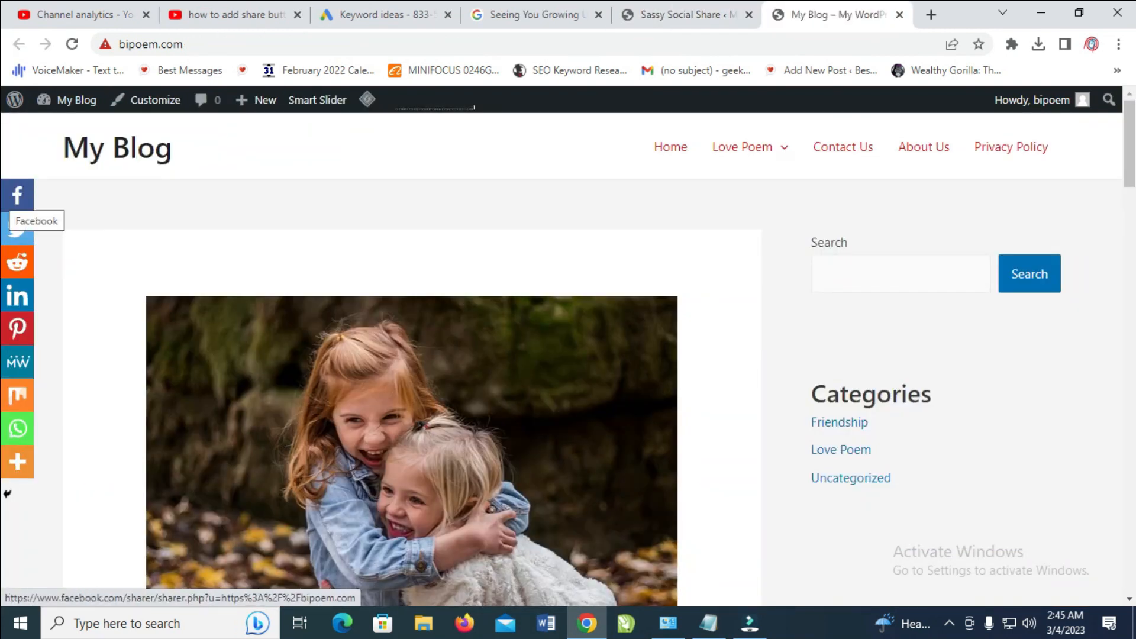
{"action": "scroll", "scroll_direction": "down", "scroll_amount": 3}
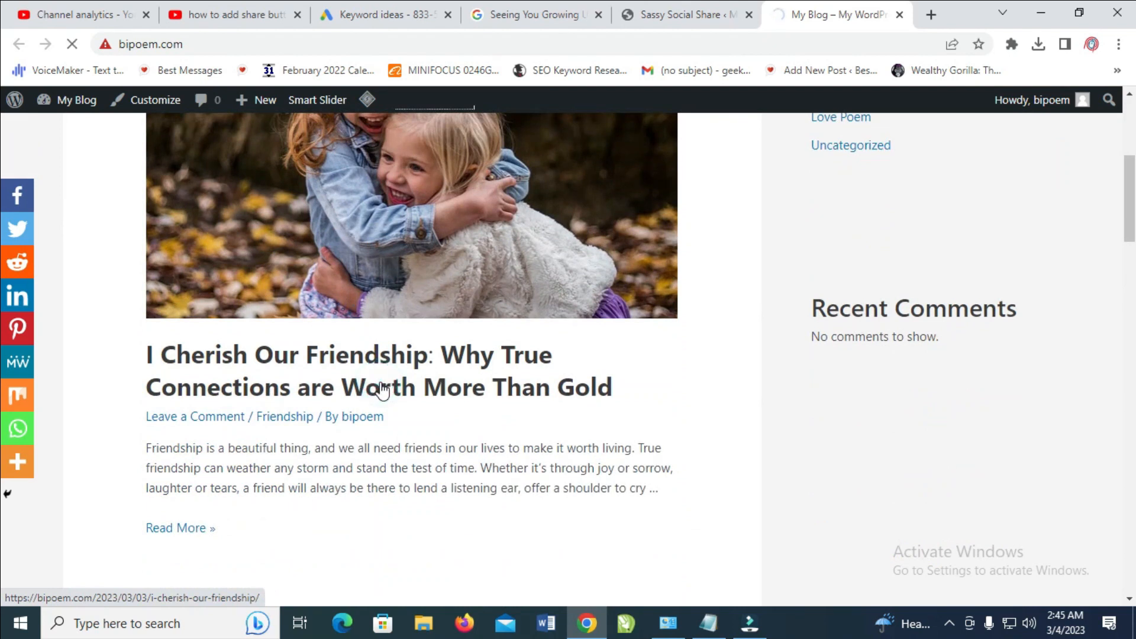
{"action": "left_click", "coordinate": [348, 370]}
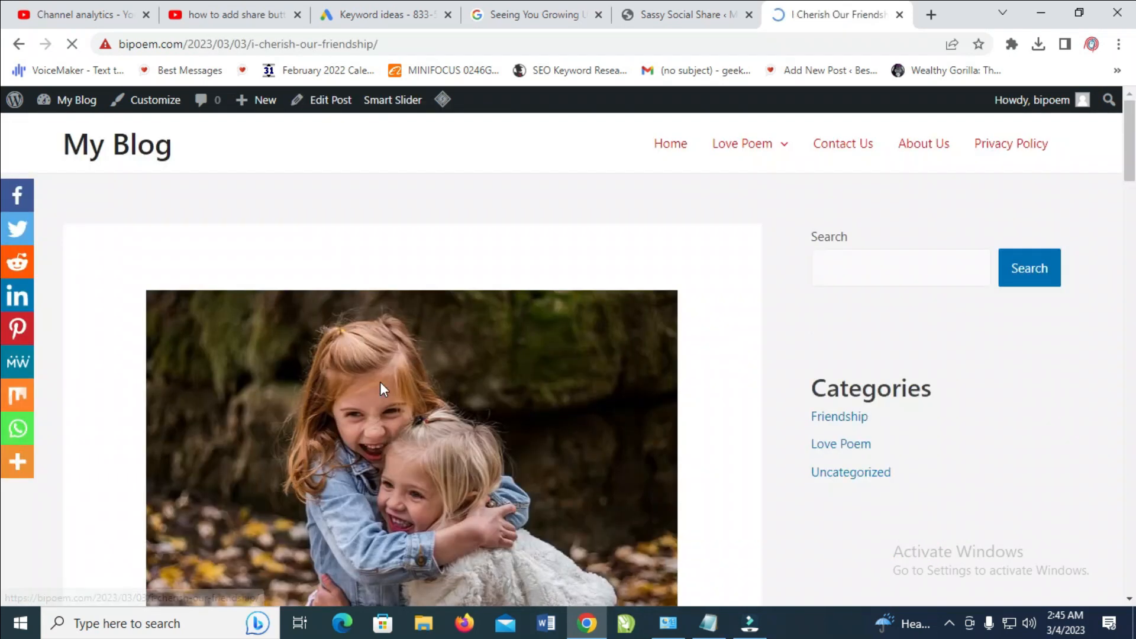
{"action": "scroll", "scroll_direction": "down", "scroll_amount": 3}
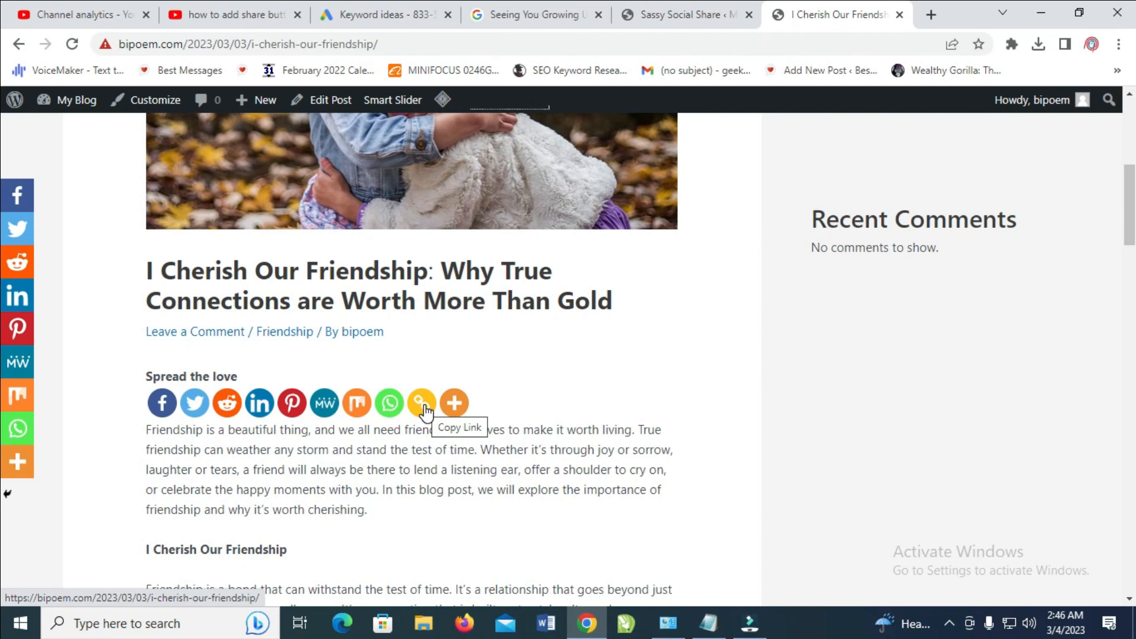
{"action": "scroll", "scroll_direction": "up", "scroll_amount": 3}
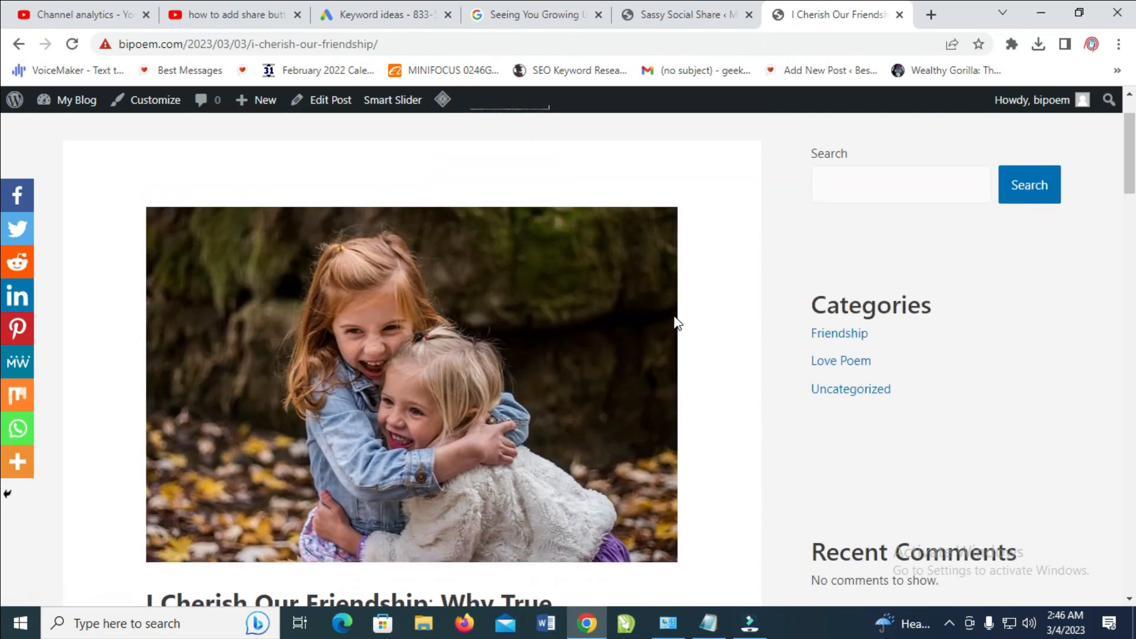
{"action": "scroll", "scroll_direction": "down", "scroll_amount": 3}
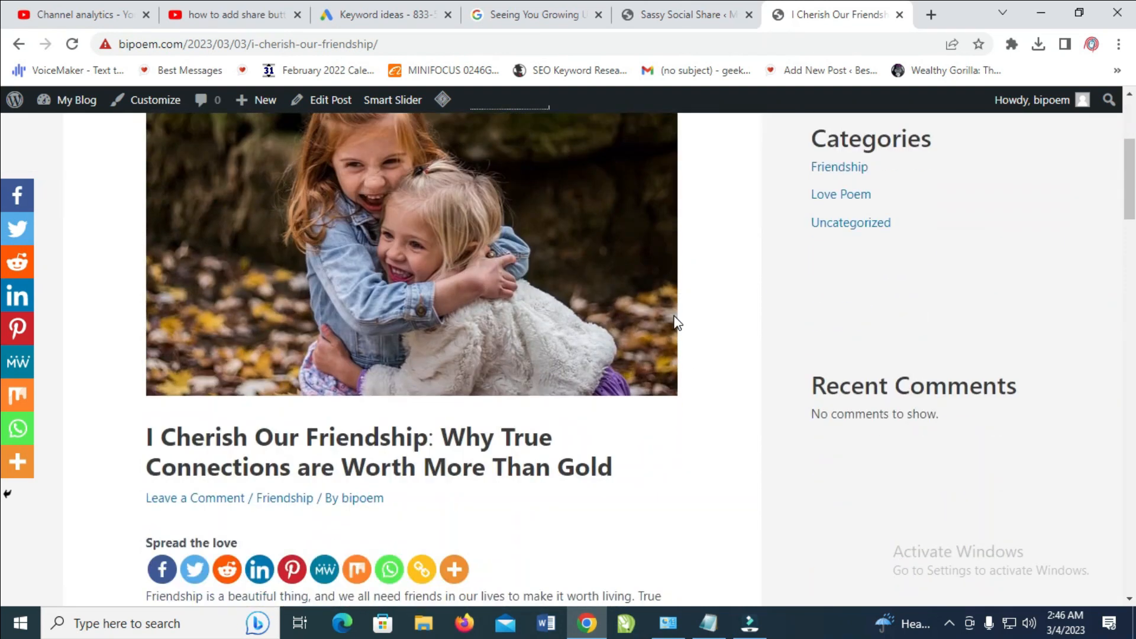